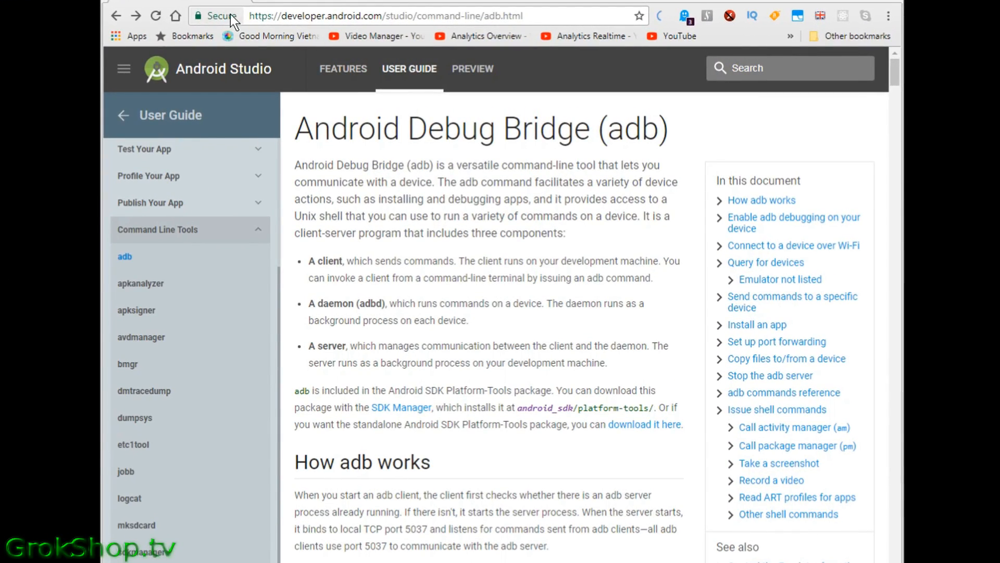
Browse the adb documentation down to the standalone Platform-Tools download link
left_click(246, 16)
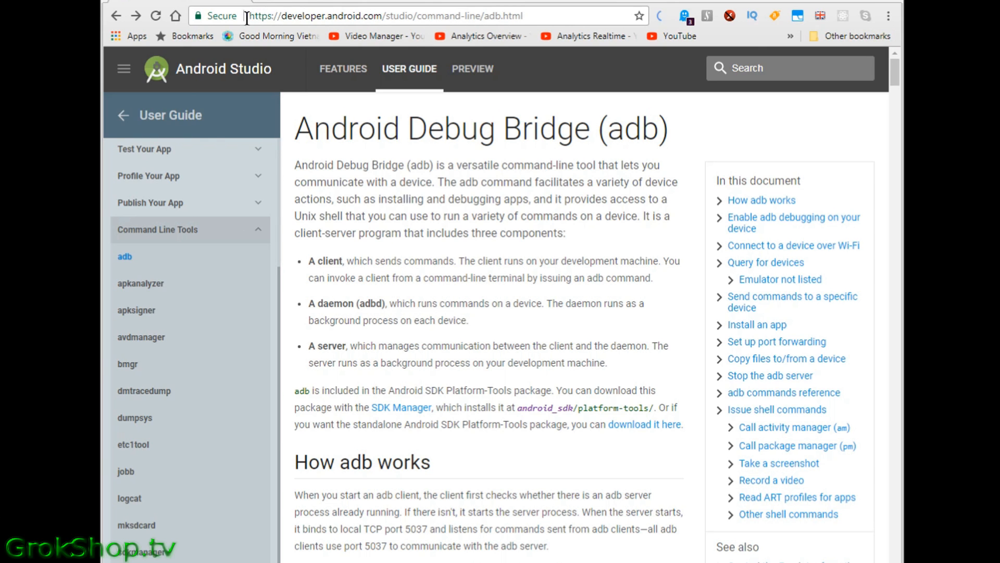
mouse_move(519, 182)
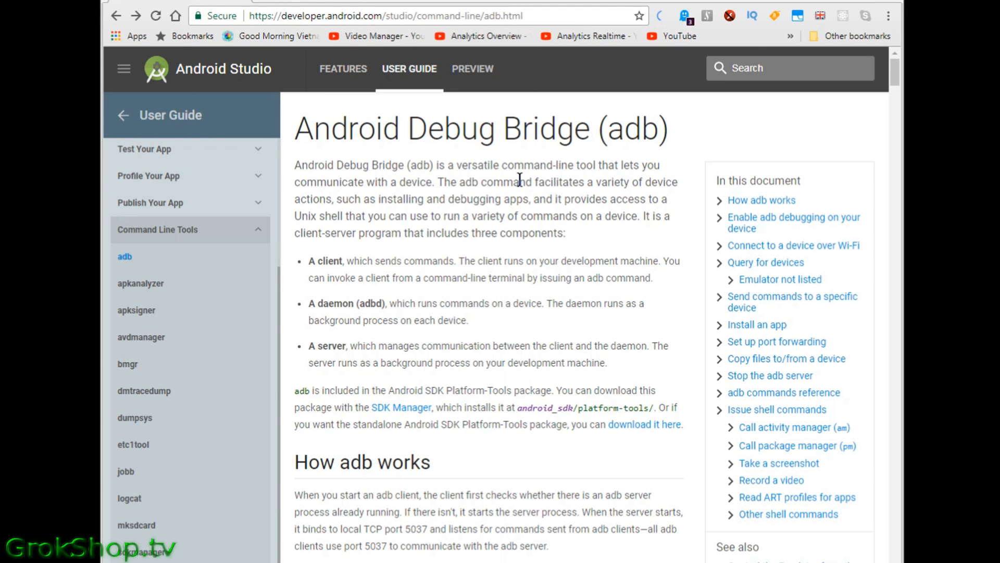
mouse_move(303, 456)
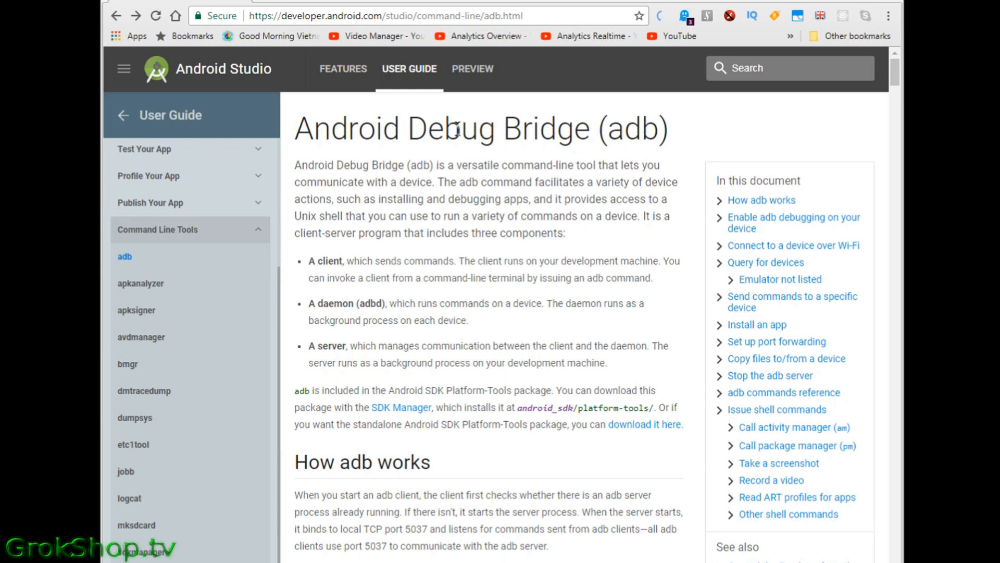
mouse_move(632, 334)
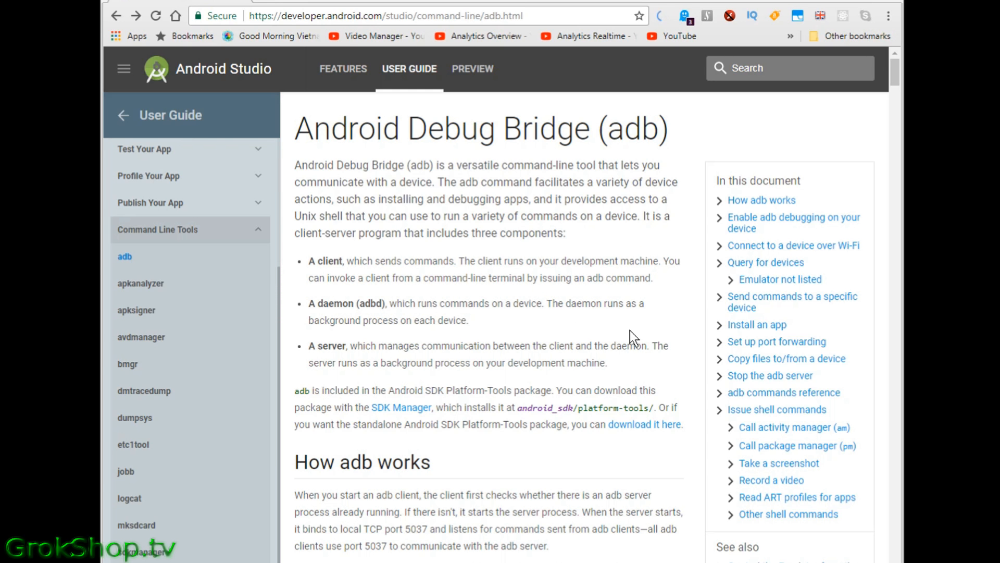
left_click(761, 200)
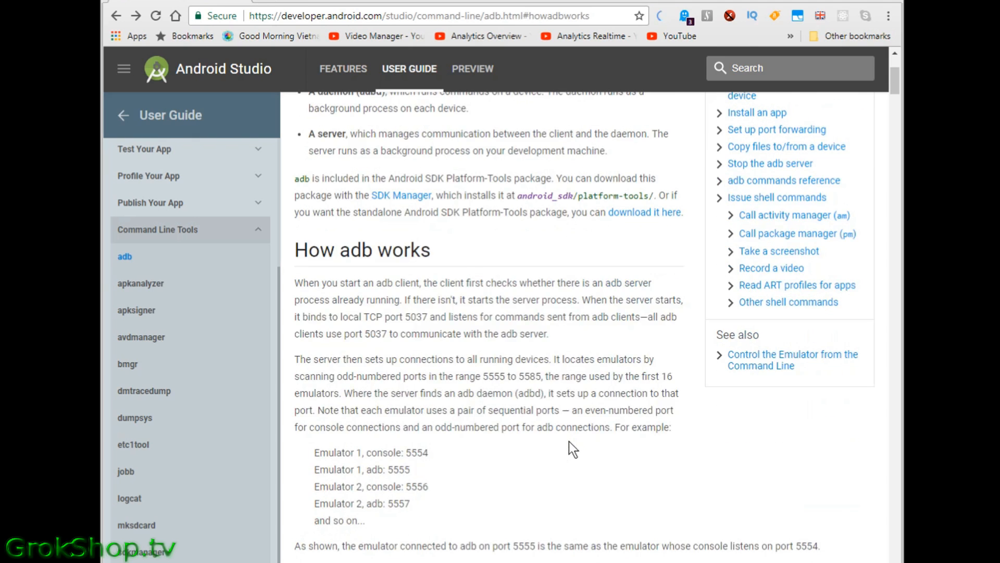
scroll("down", 3)
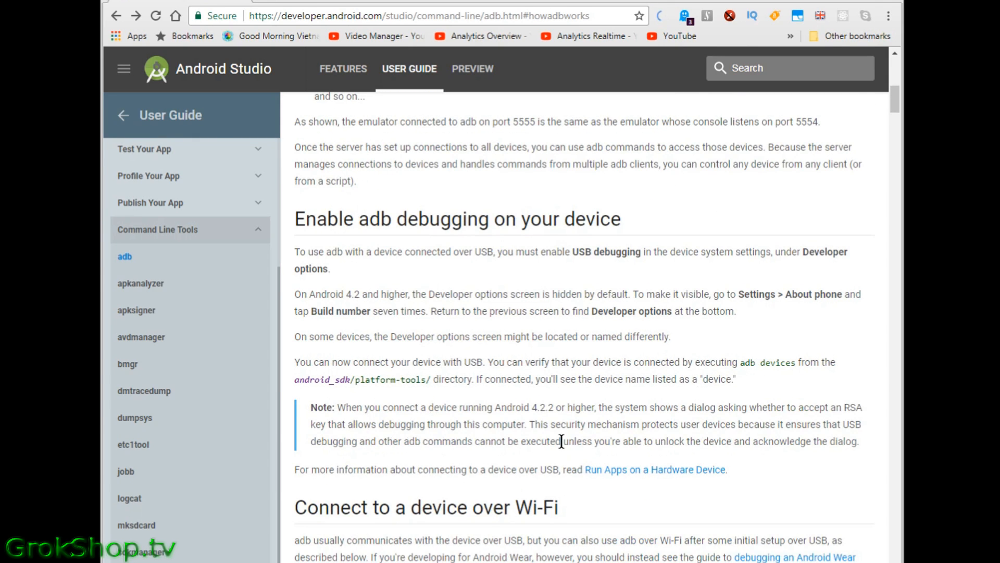
scroll("down", 3)
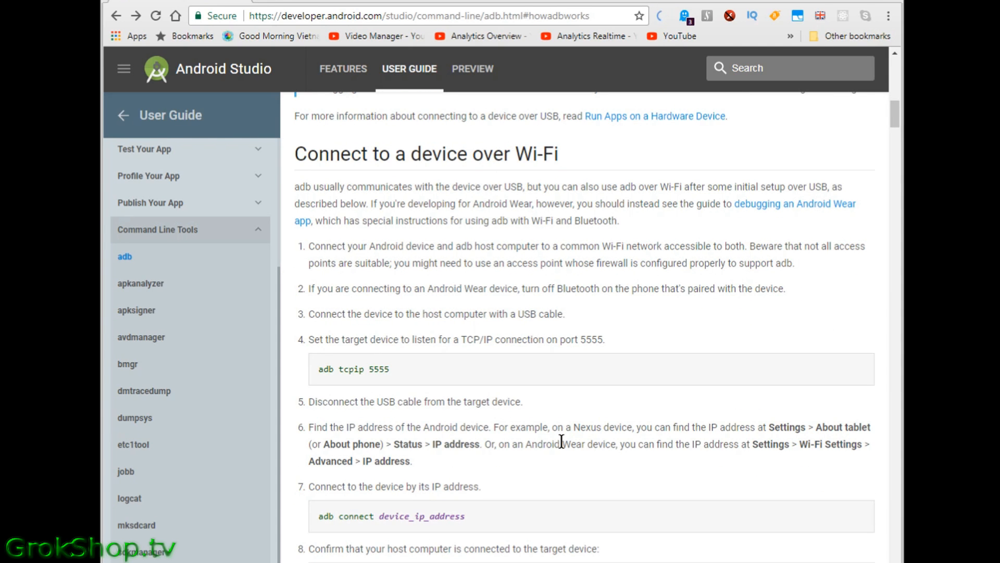
scroll("down", 3)
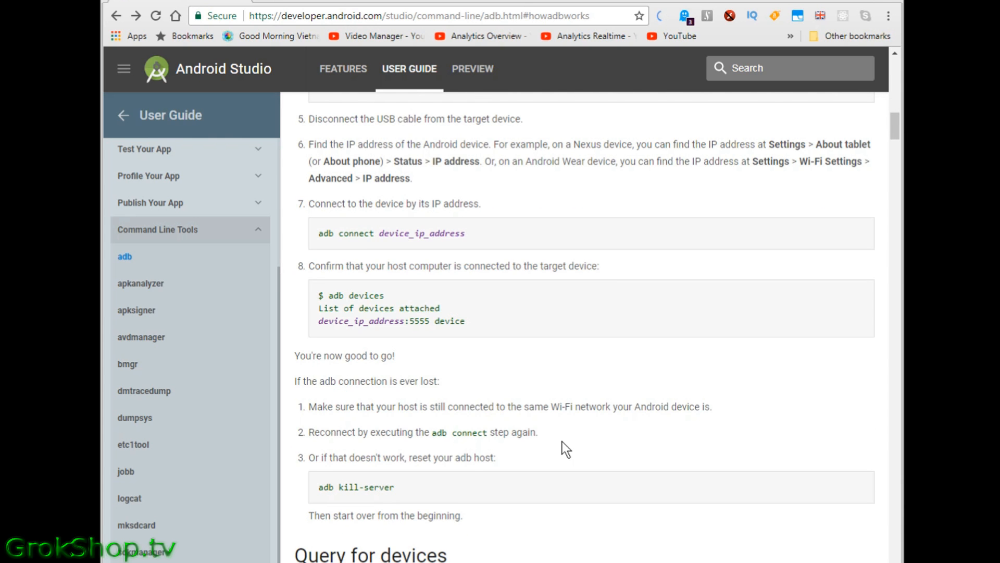
scroll("down", 3)
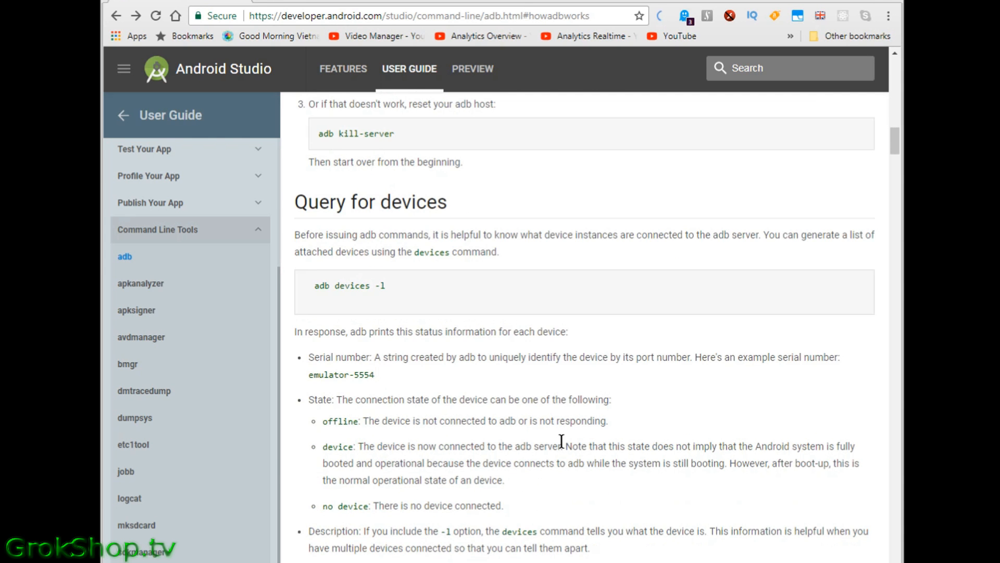
scroll("down", 3)
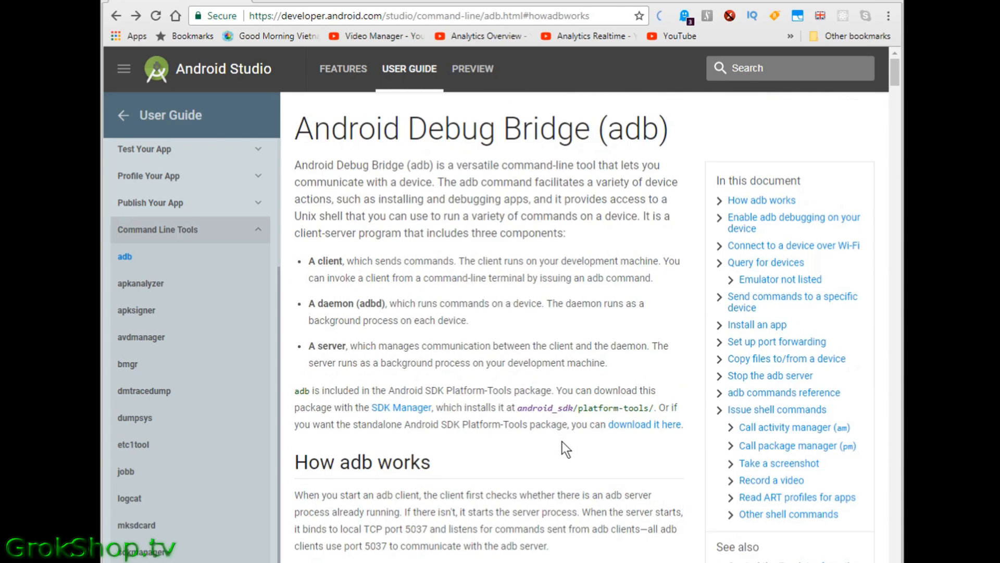
scroll("down", 3)
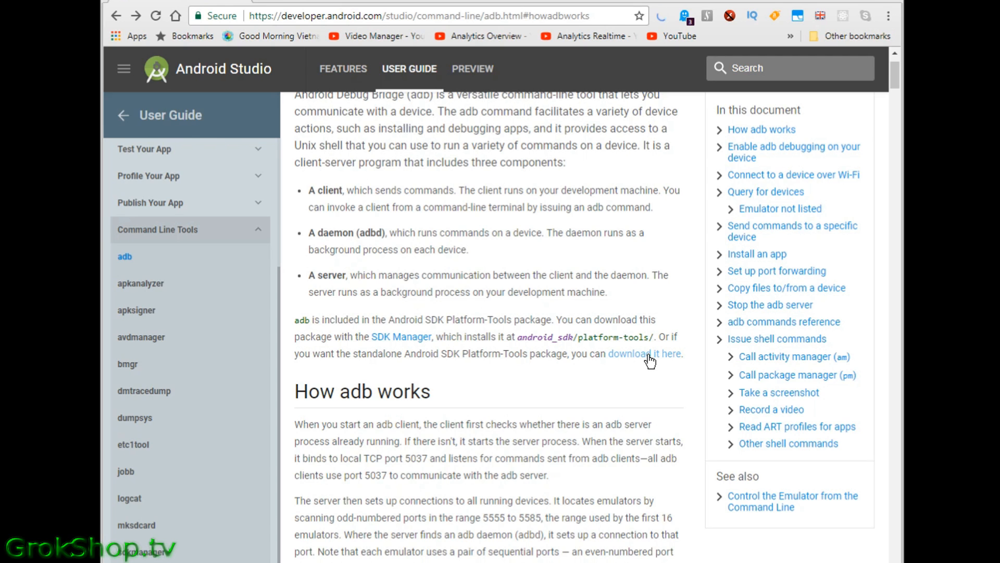
Download SDK Platform-Tools for Windows from the standalone page and dismiss the download notice
left_click(648, 354)
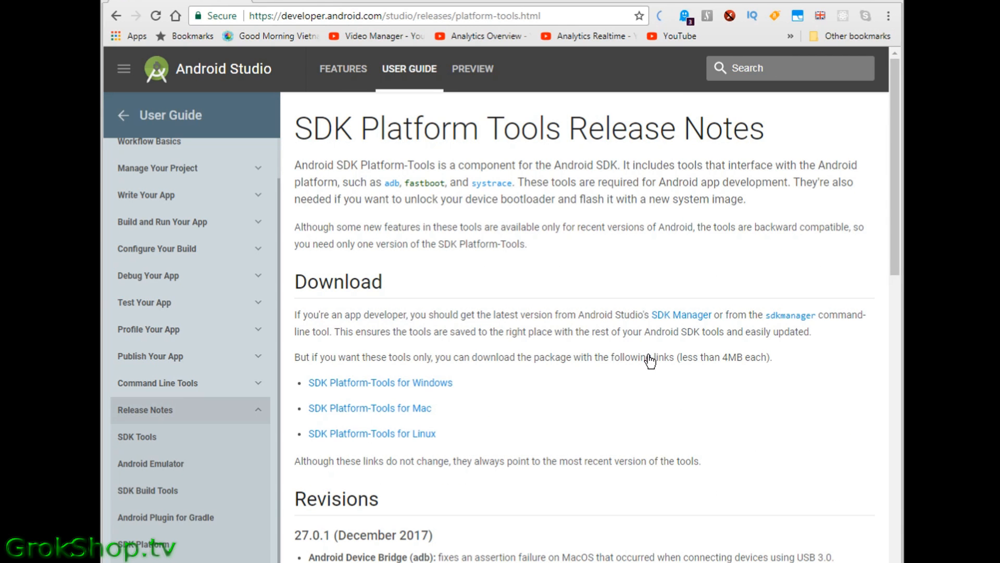
mouse_move(524, 531)
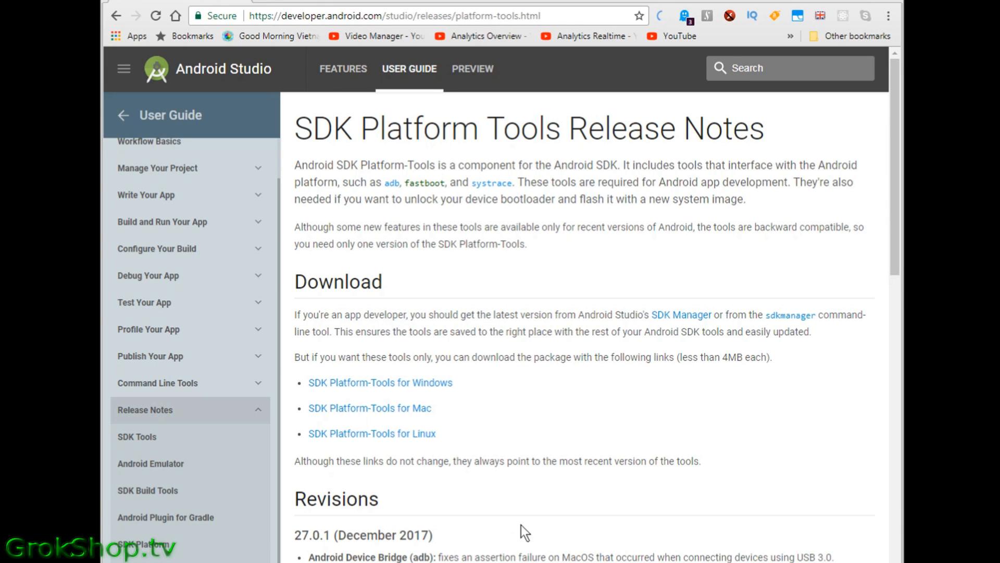
mouse_move(416, 392)
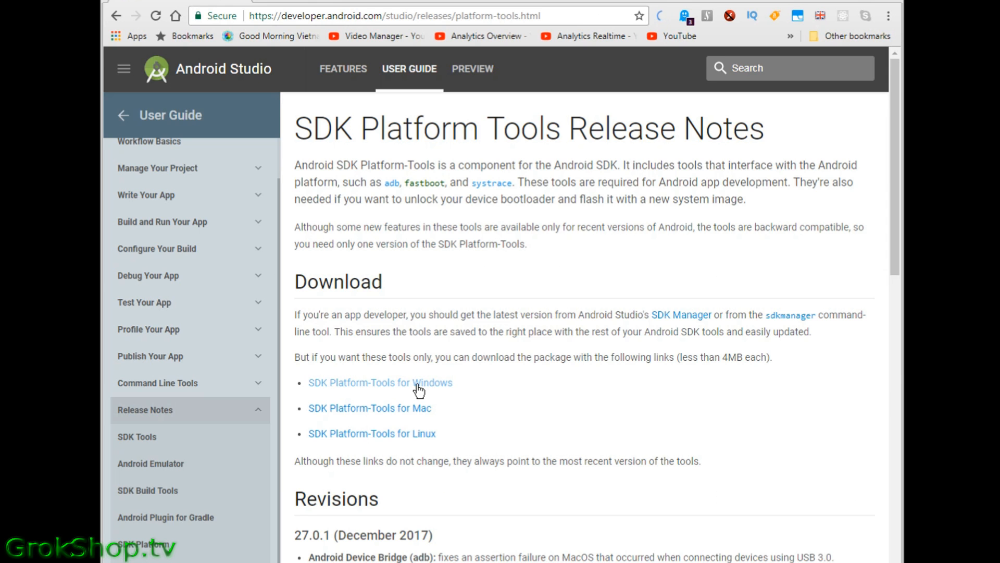
left_click(379, 383)
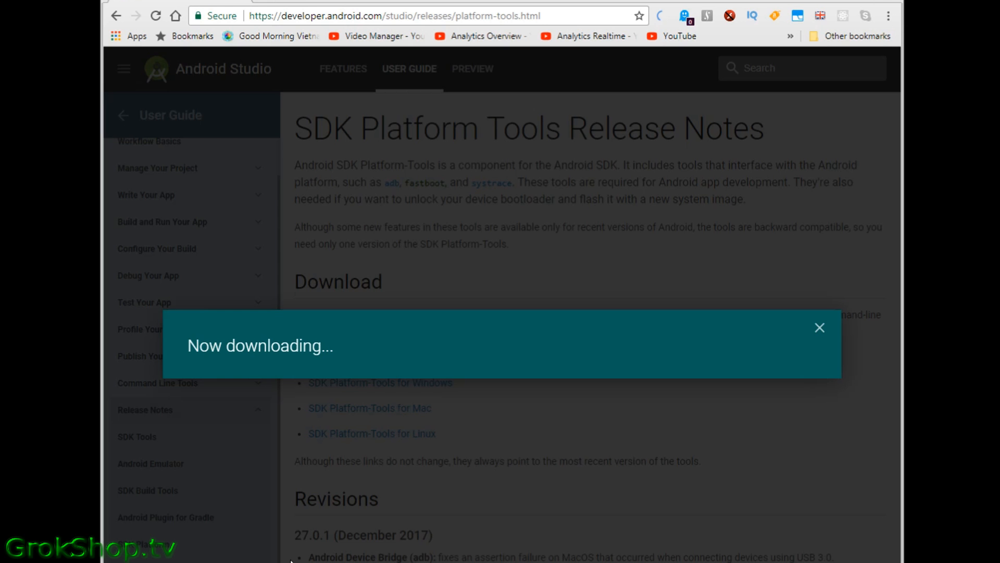
left_click(818, 328)
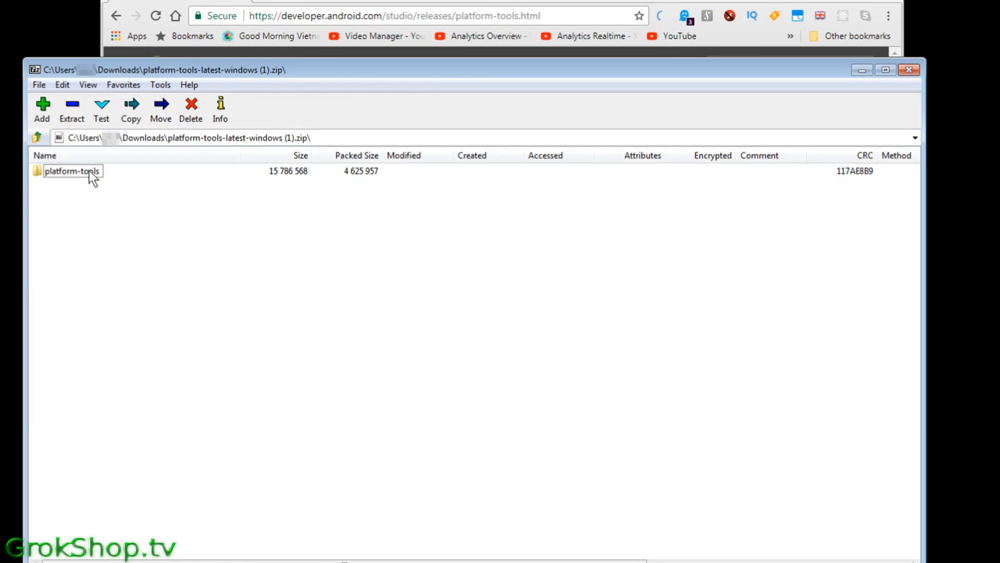
Copy the platform-tools folder out of the zip archive into C:\tools via Copy To
double_click(73, 171)
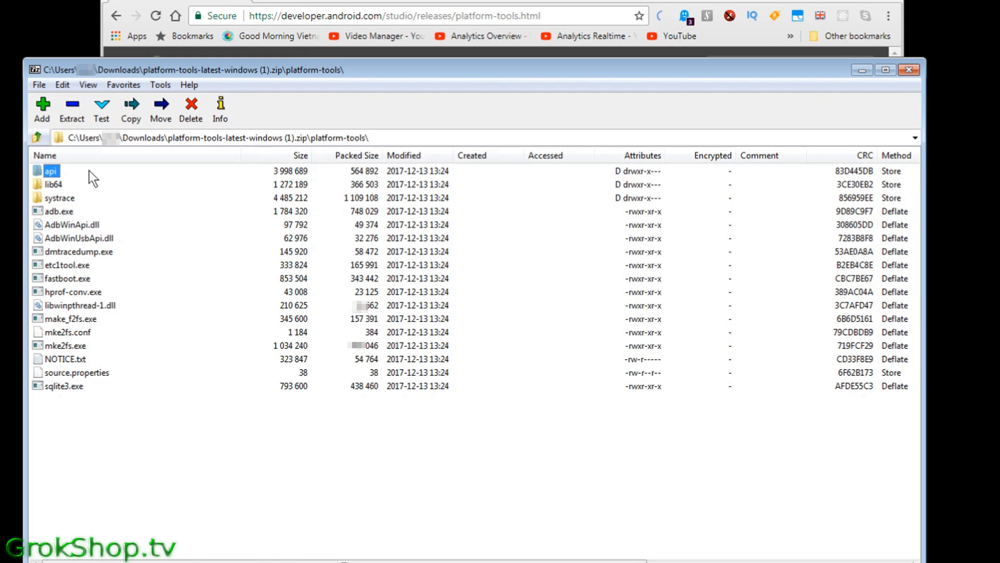
mouse_move(44, 146)
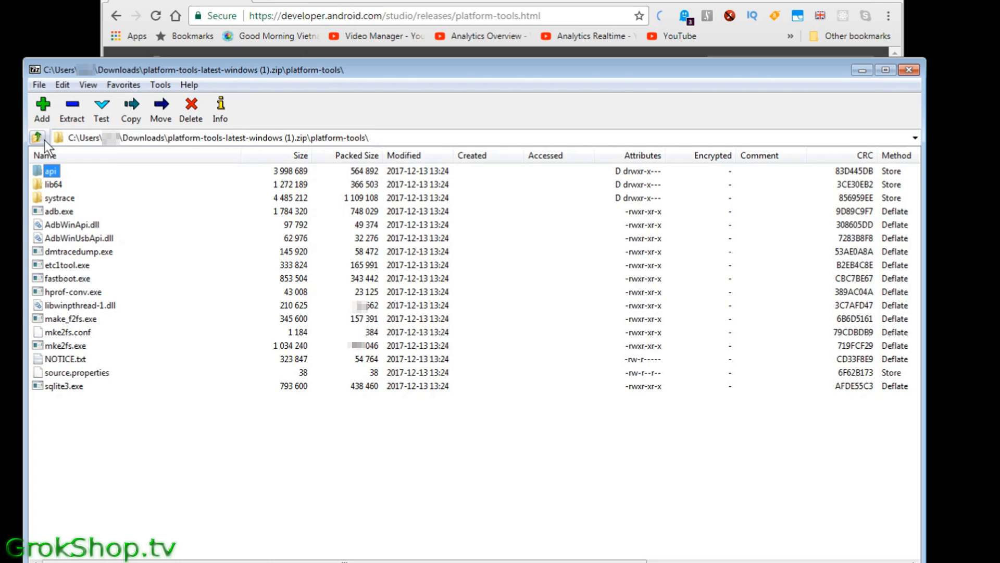
left_click(41, 137)
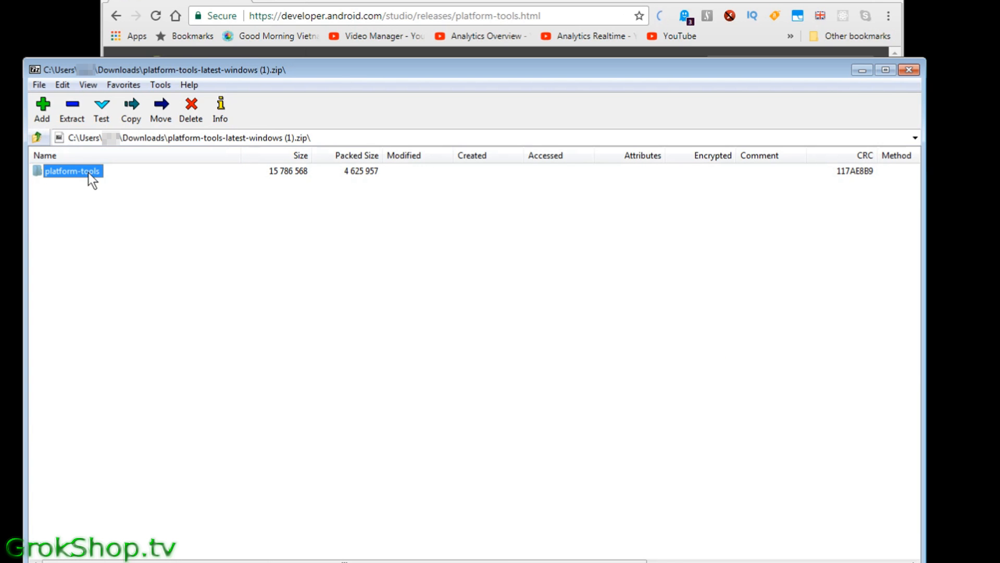
right_click(75, 171)
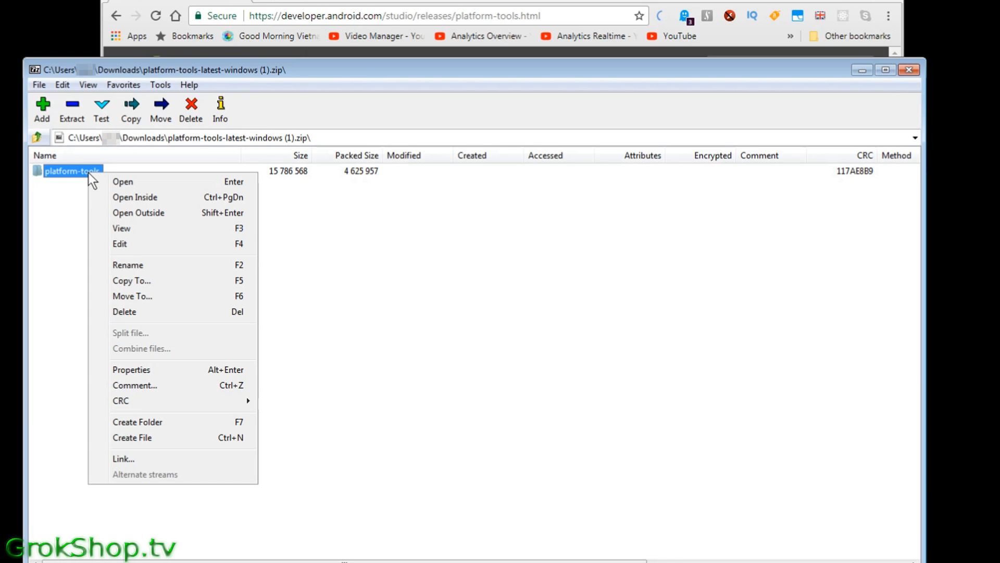
left_click(131, 281)
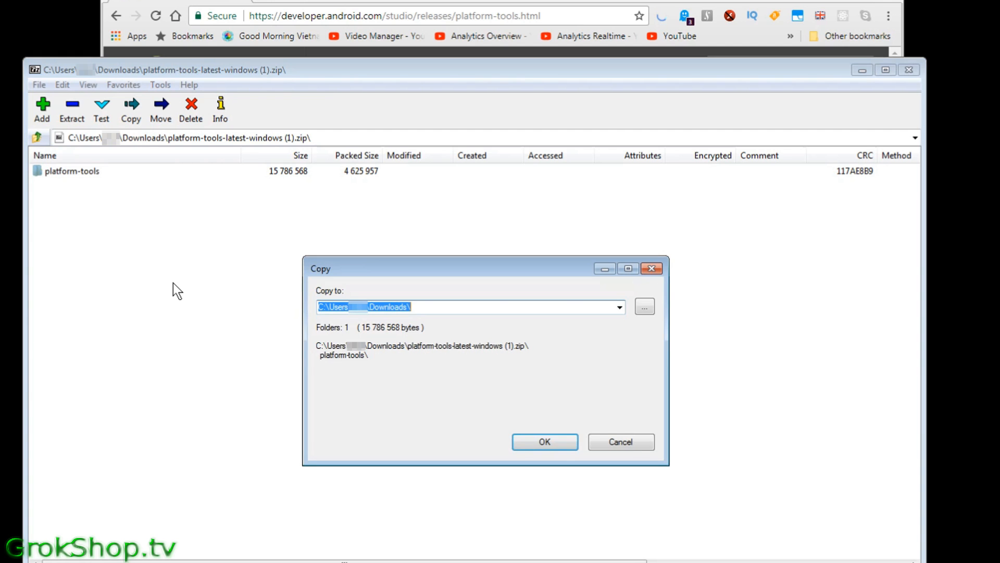
left_click(618, 307)
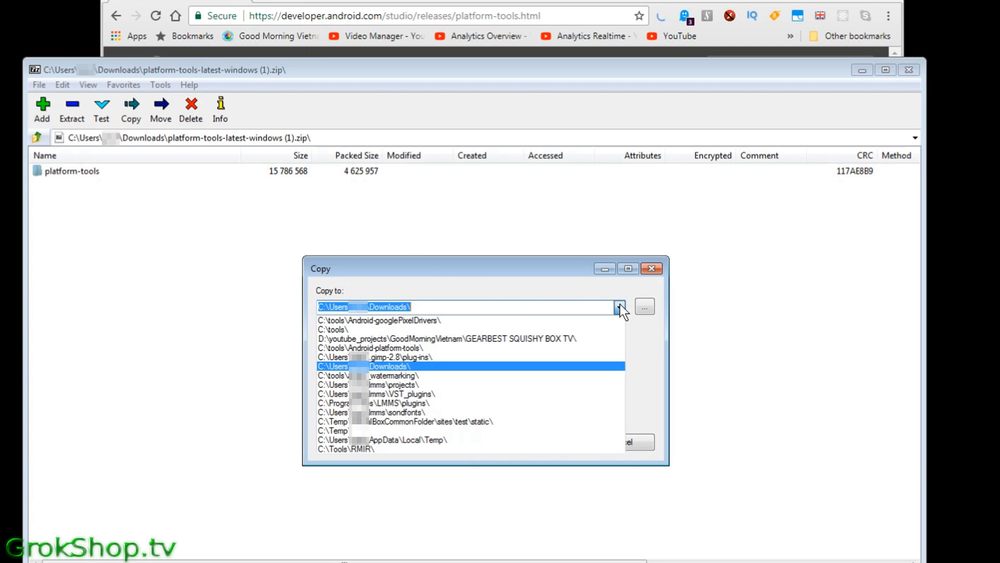
mouse_move(347, 317)
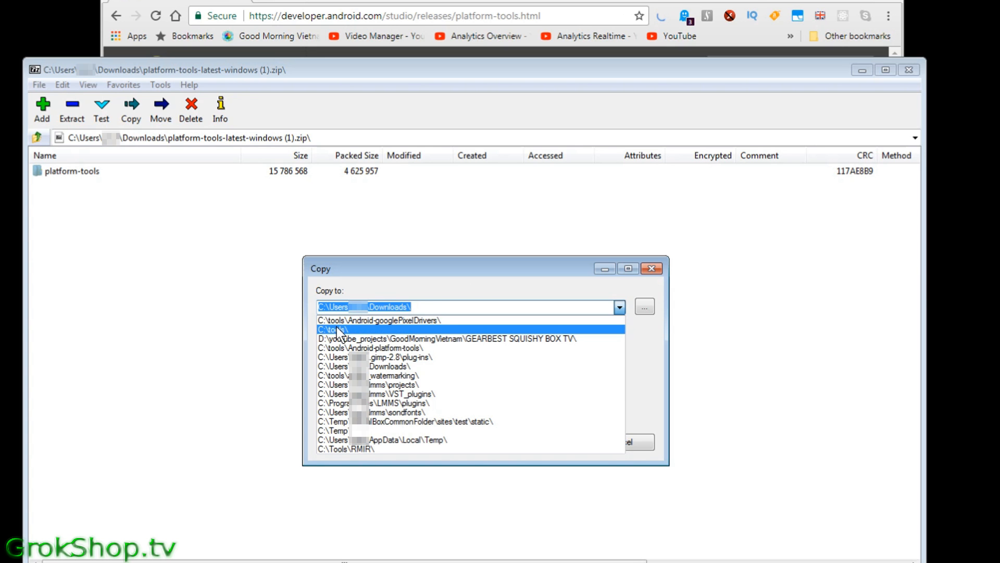
left_click(331, 328)
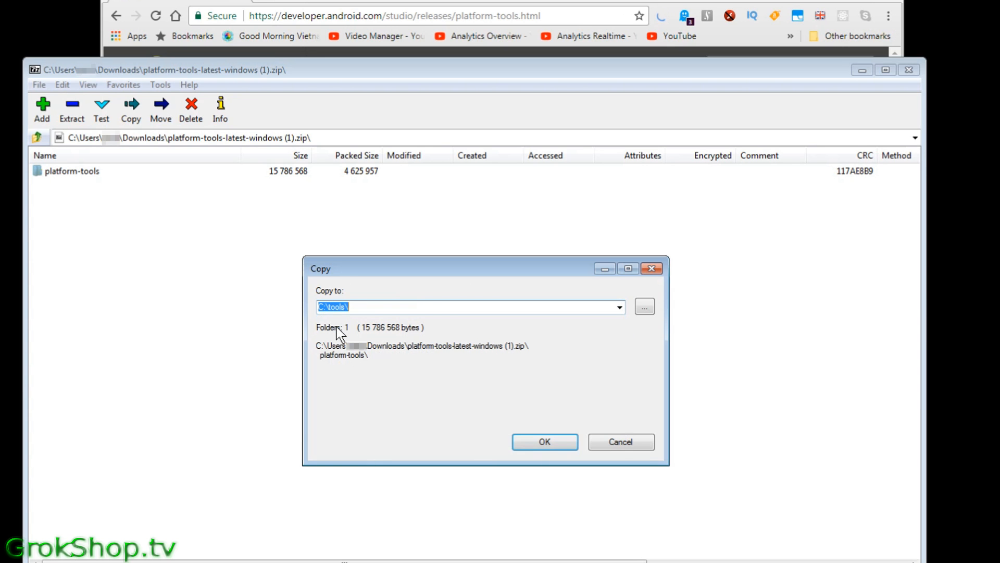
mouse_move(530, 419)
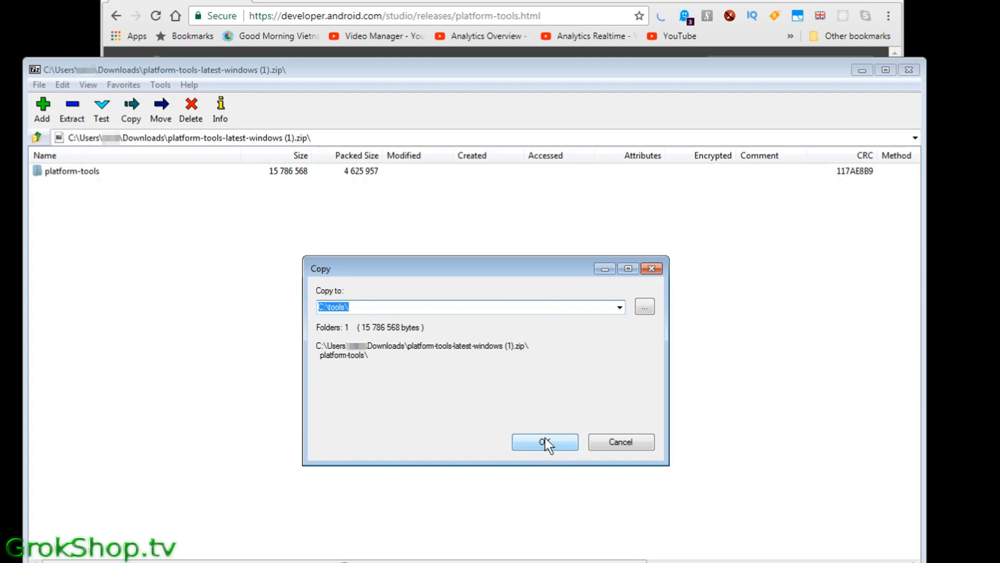
left_click(545, 441)
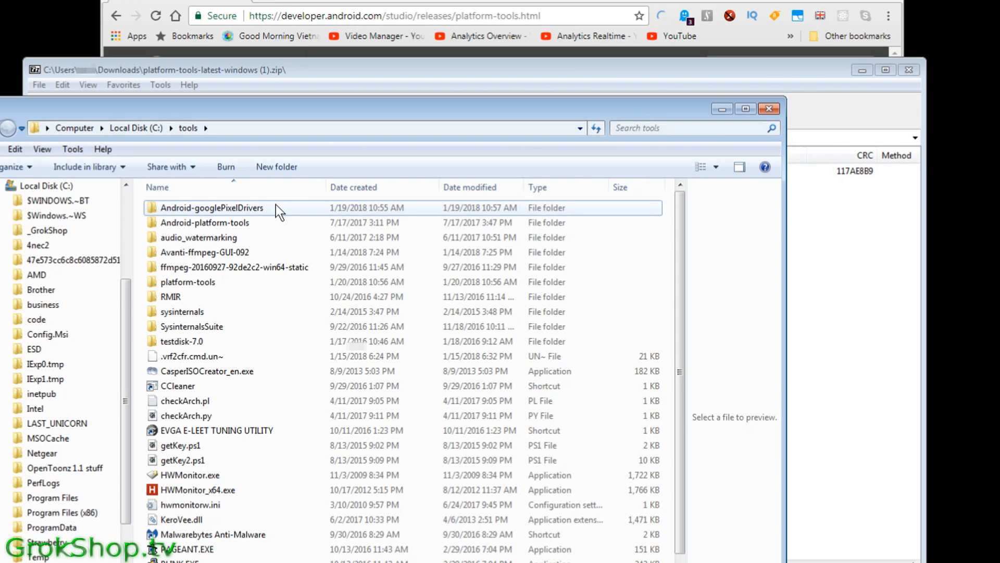
Select the older Android-platform-tools folder in C:\tools
left_click(204, 222)
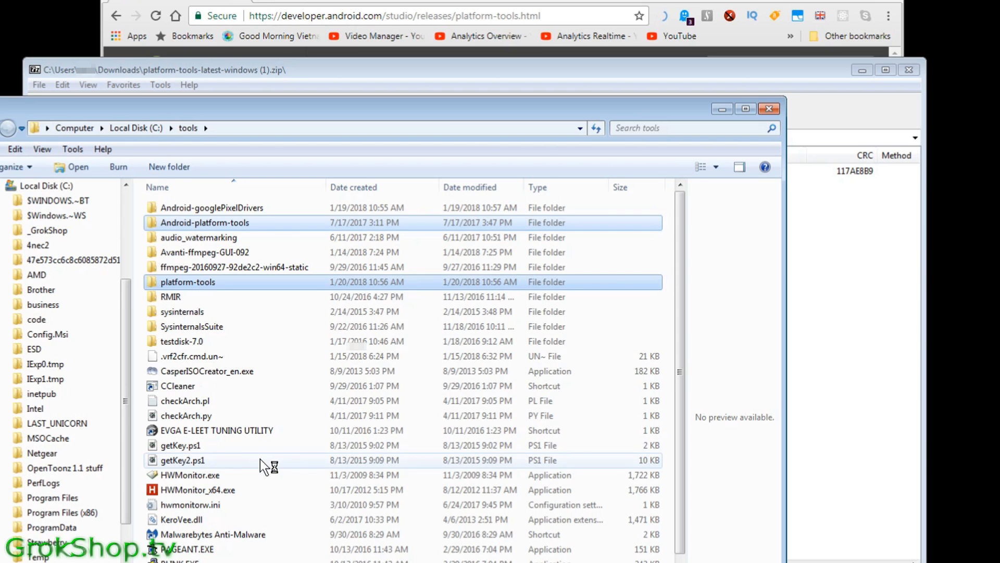
mouse_move(277, 300)
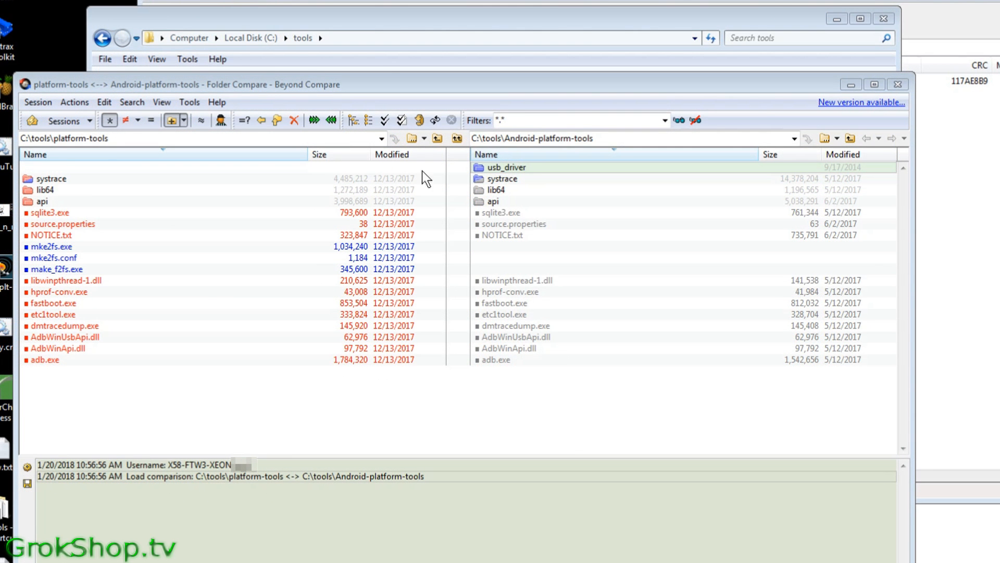
mouse_move(467, 182)
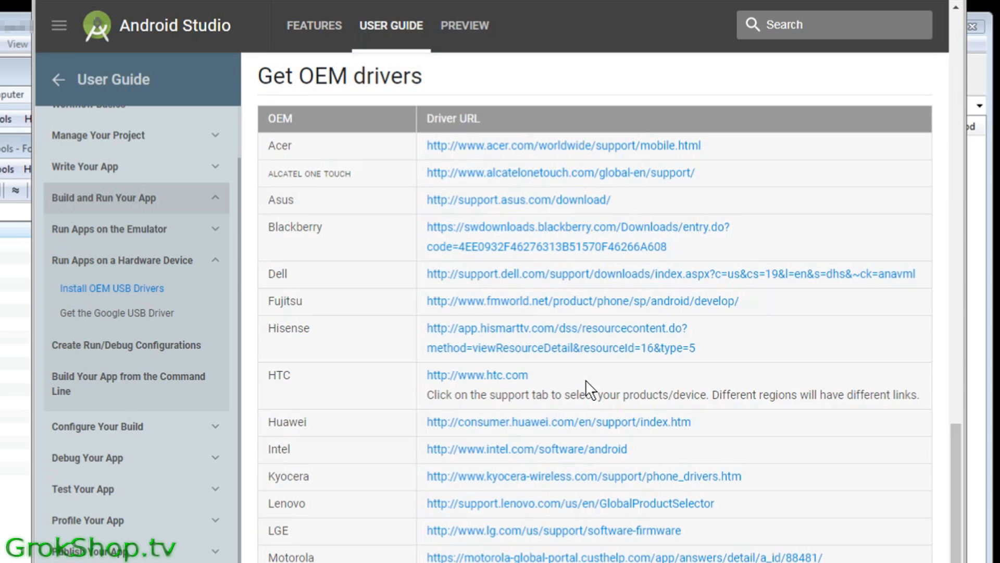
mouse_move(530, 87)
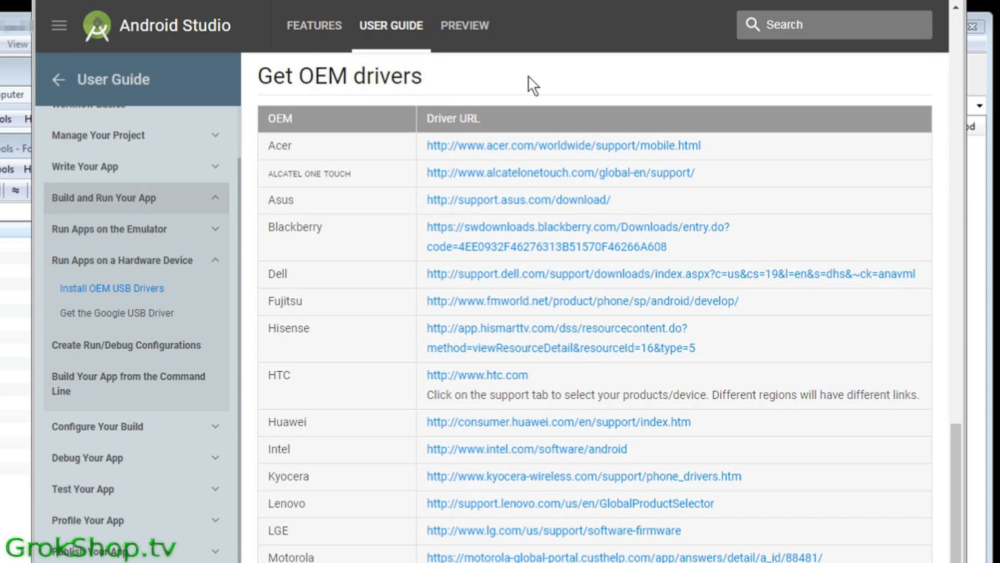
Find Samsung in the OEM drivers table and open its driver download page
scroll("down", 3)
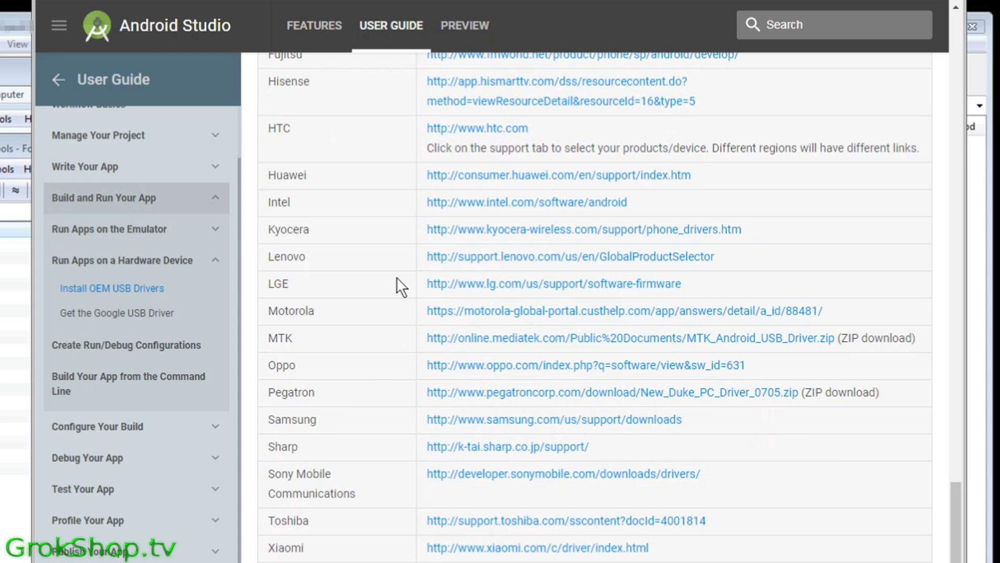
scroll("down", 3)
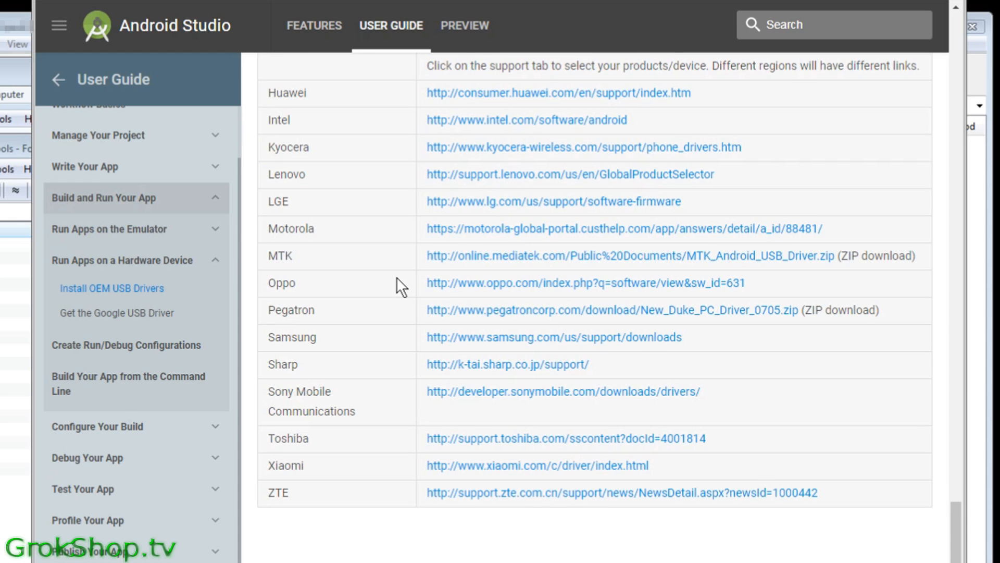
mouse_move(553, 343)
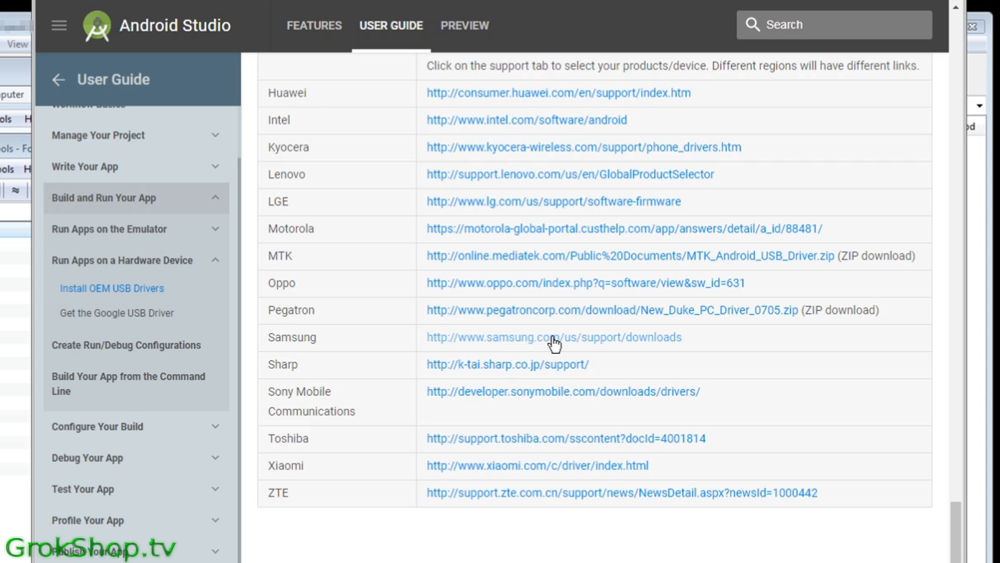
left_click(550, 337)
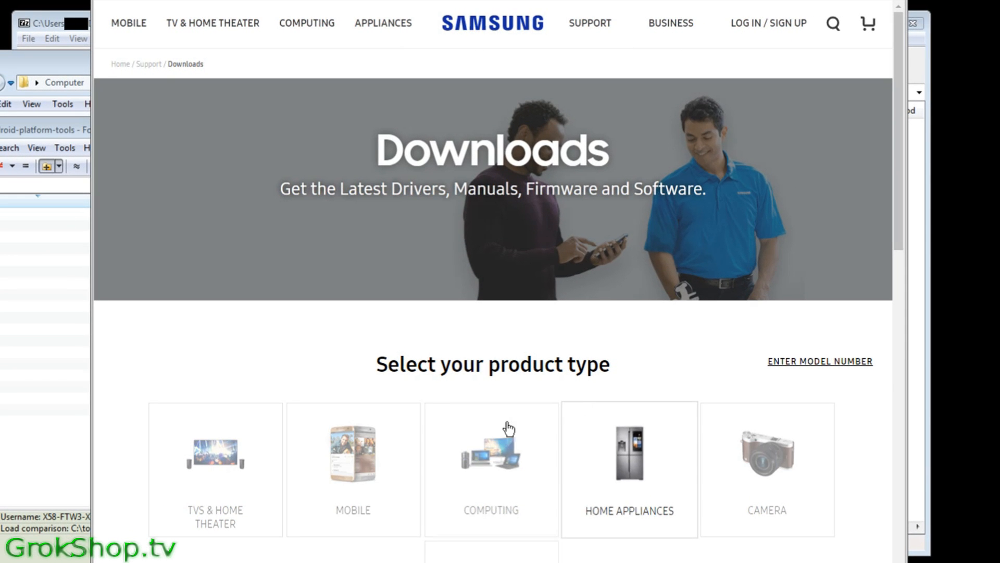
Narrow Samsung downloads to Mobile > Phones > Galaxy S and list its models
left_click(352, 458)
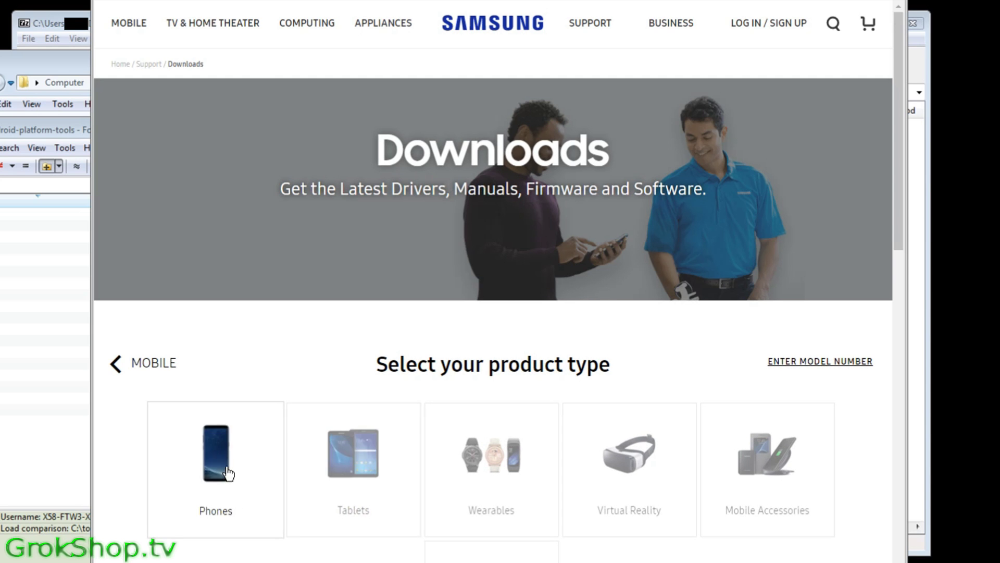
left_click(214, 460)
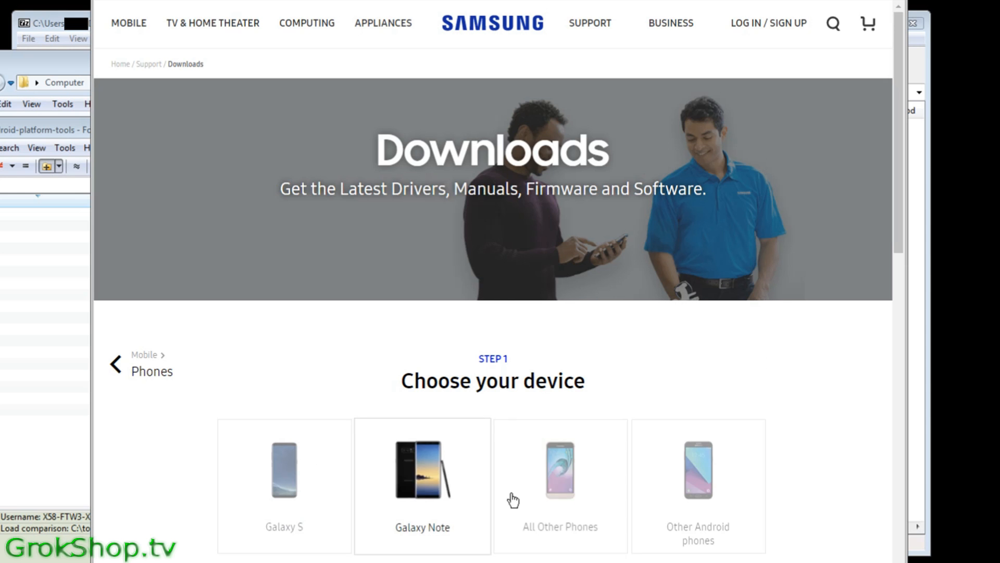
scroll("down", 3)
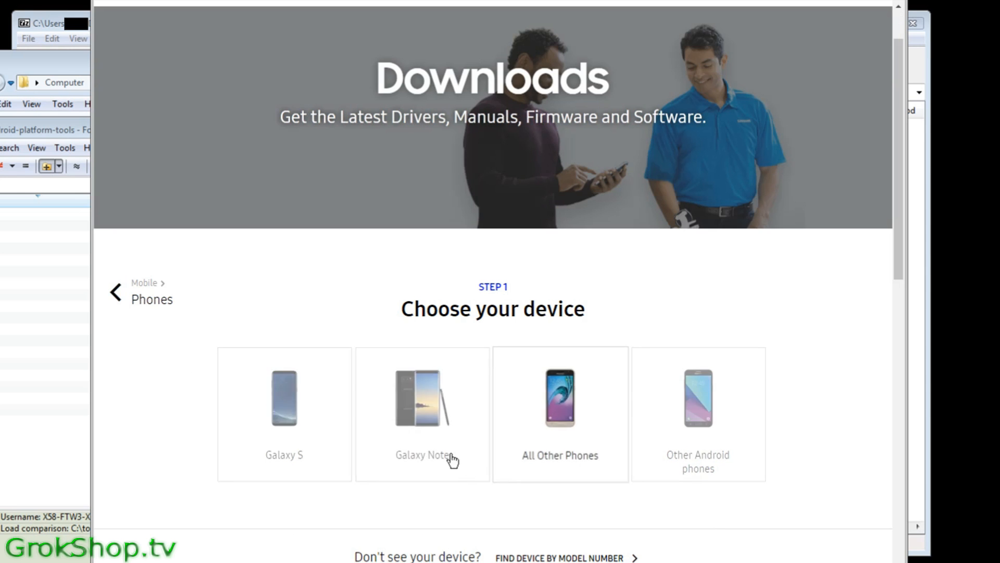
left_click(284, 402)
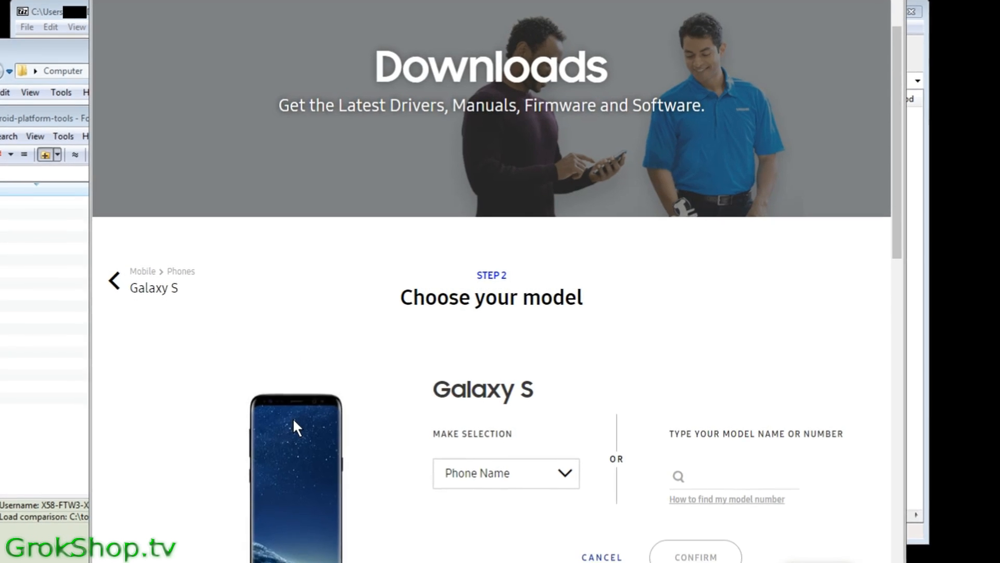
left_click(505, 473)
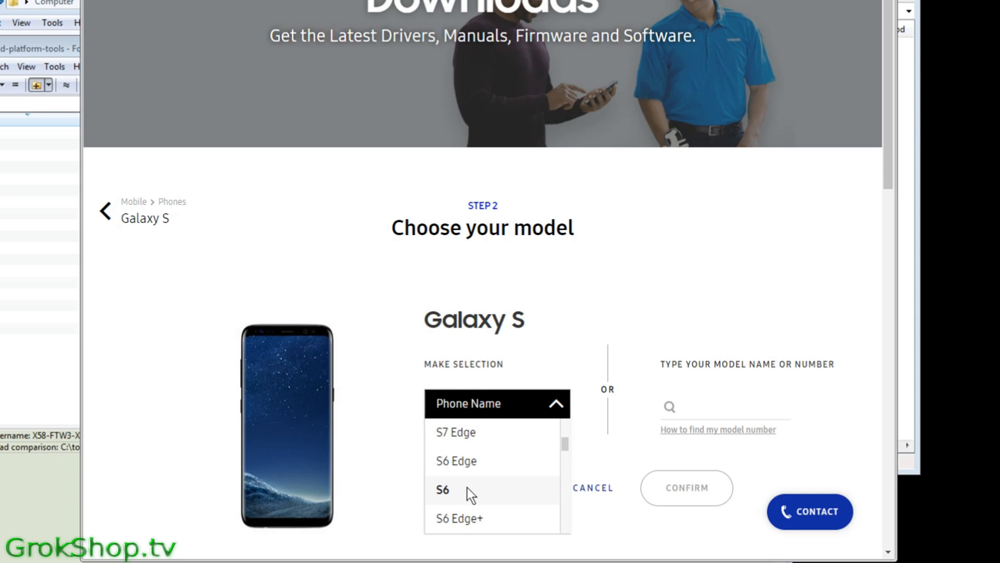
Choose the Galaxy S6 on T-Mobile and confirm to show its manuals and downloads
scroll("down", 3)
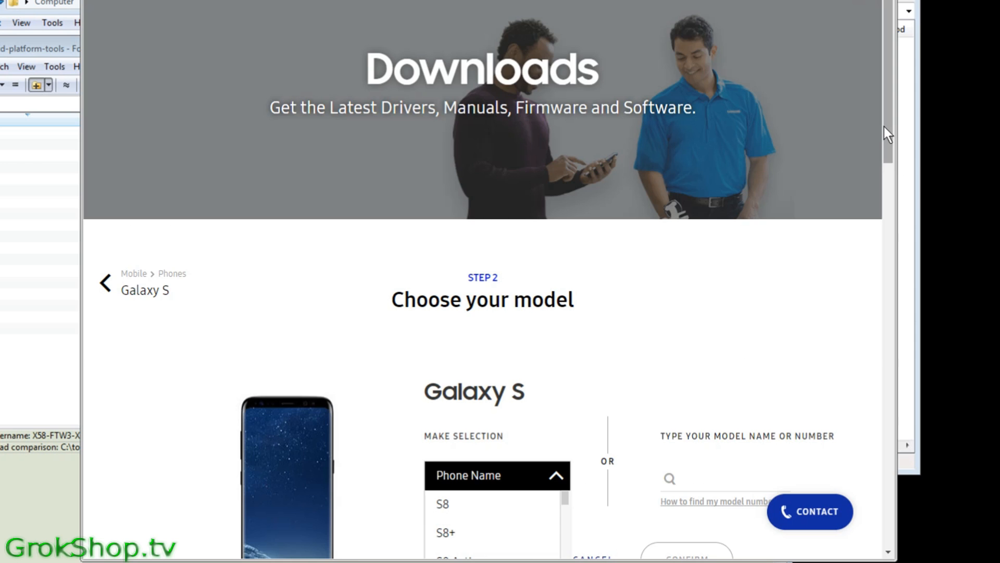
scroll("down", 3)
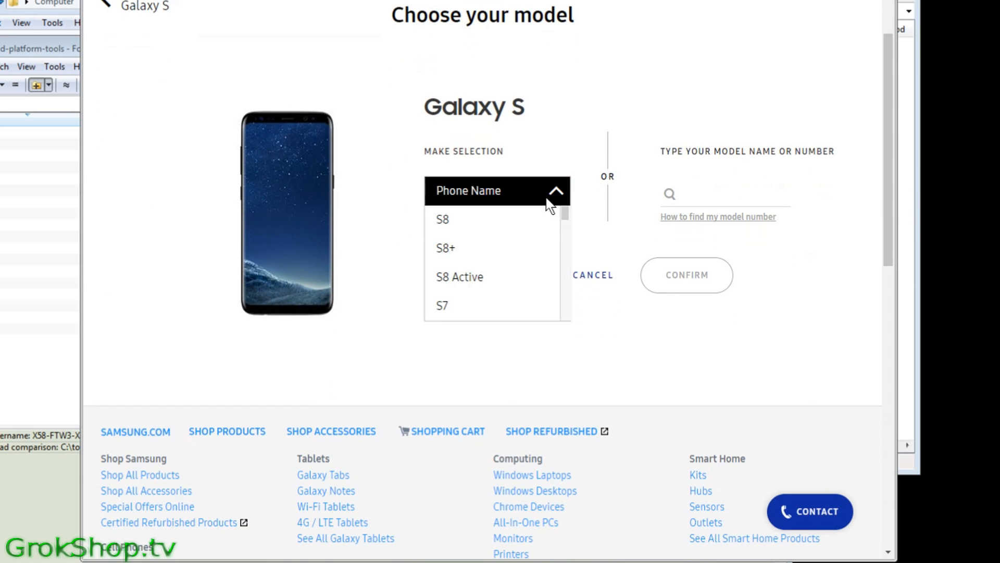
scroll("down", 3)
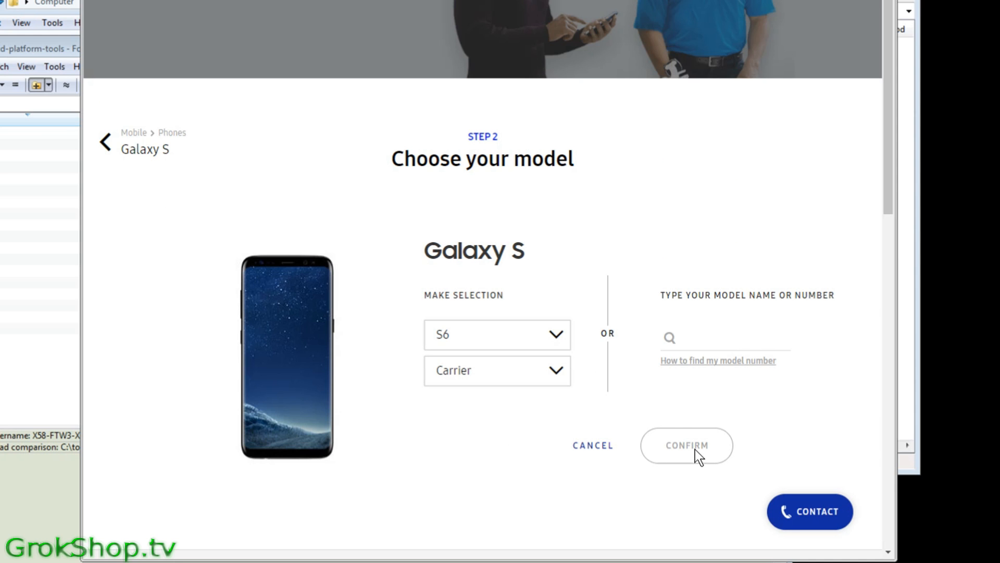
mouse_move(565, 398)
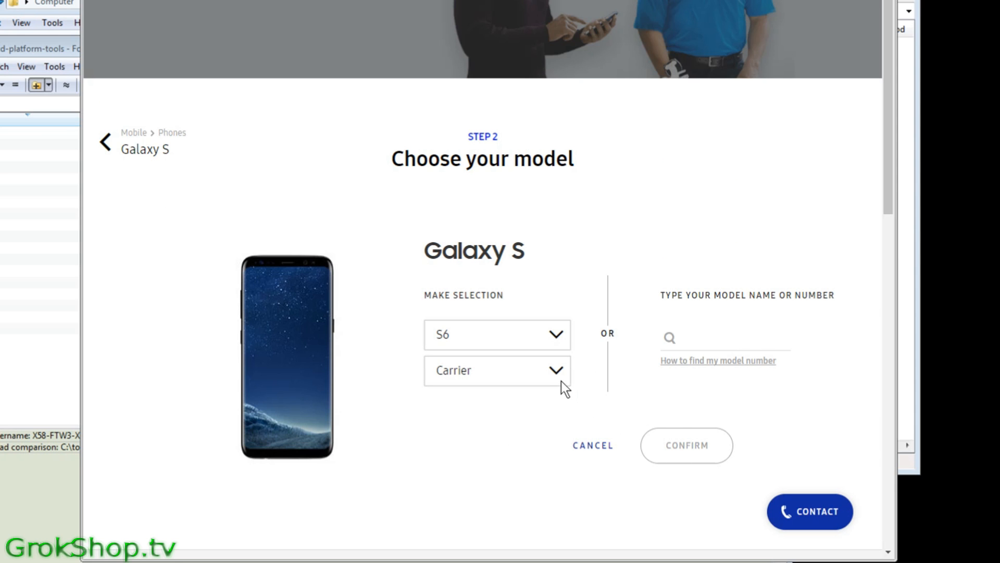
left_click(498, 371)
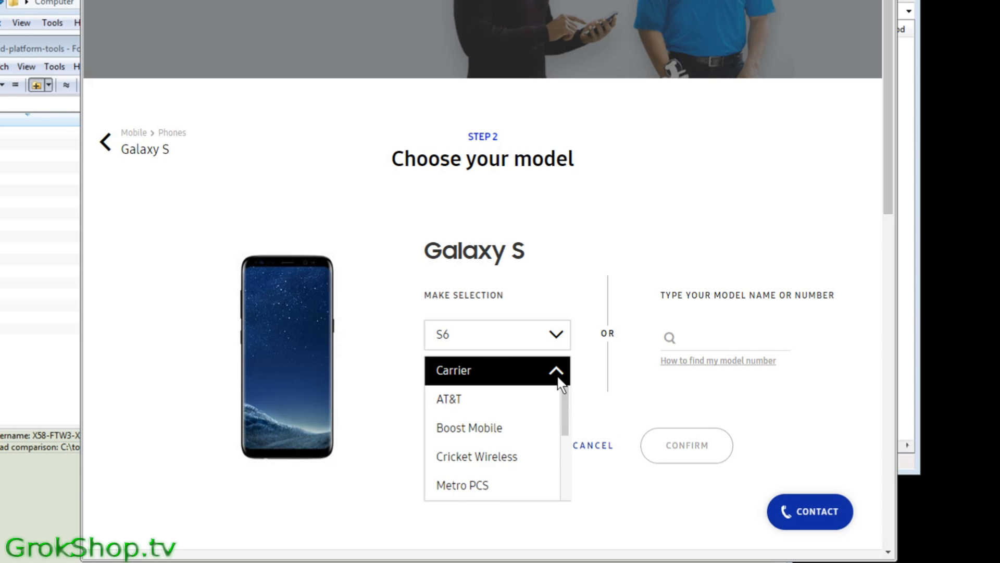
scroll("down", 3)
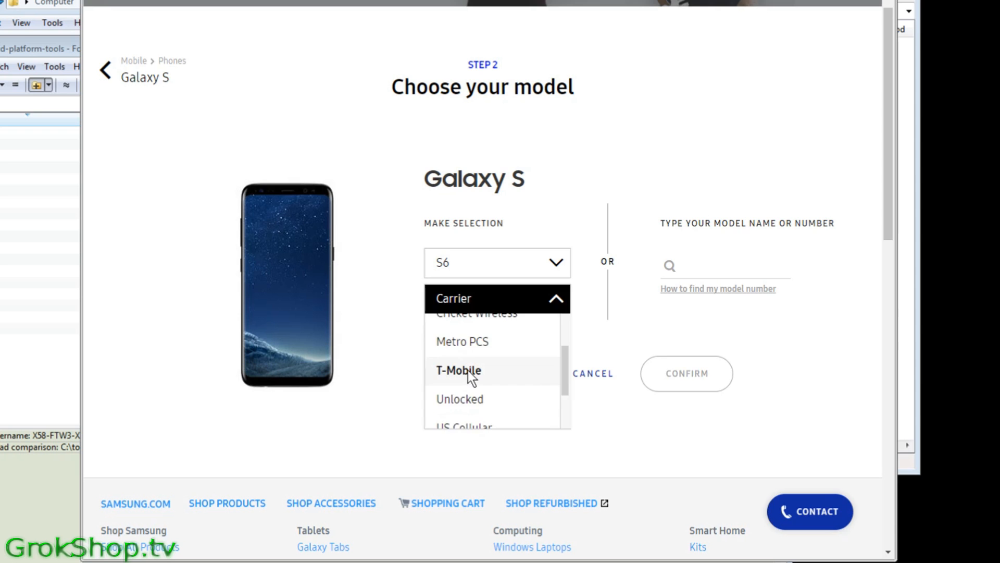
left_click(458, 371)
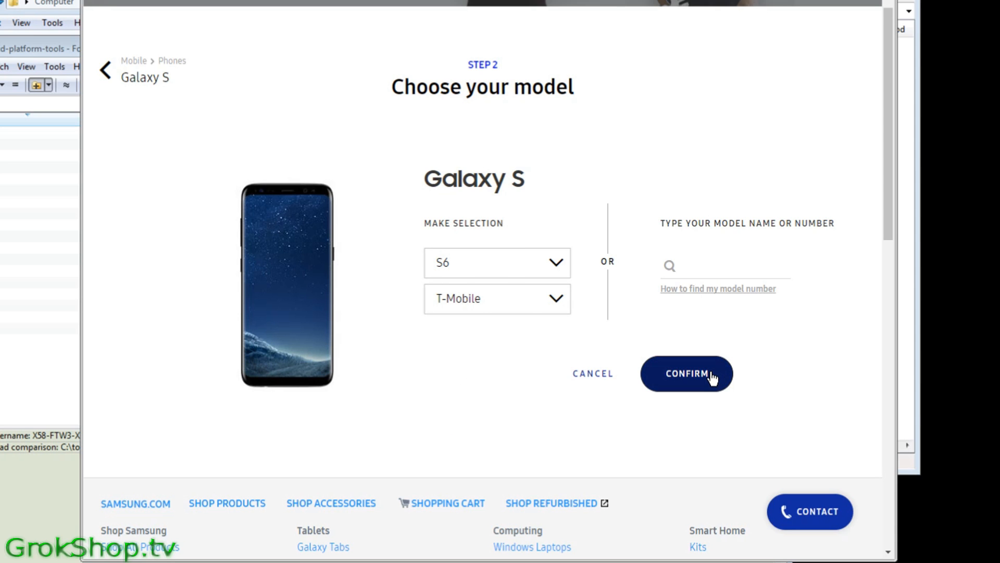
left_click(688, 373)
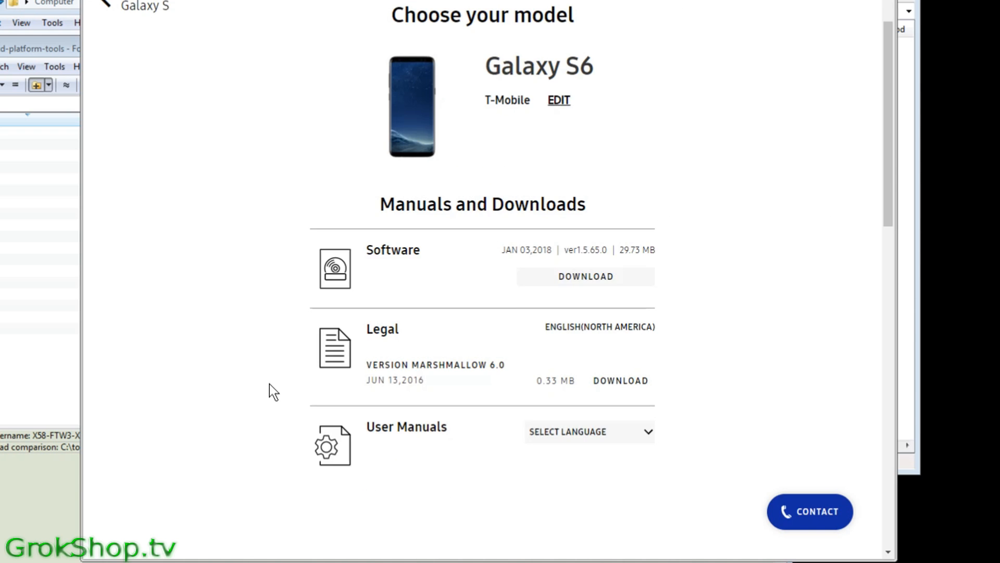
mouse_move(581, 284)
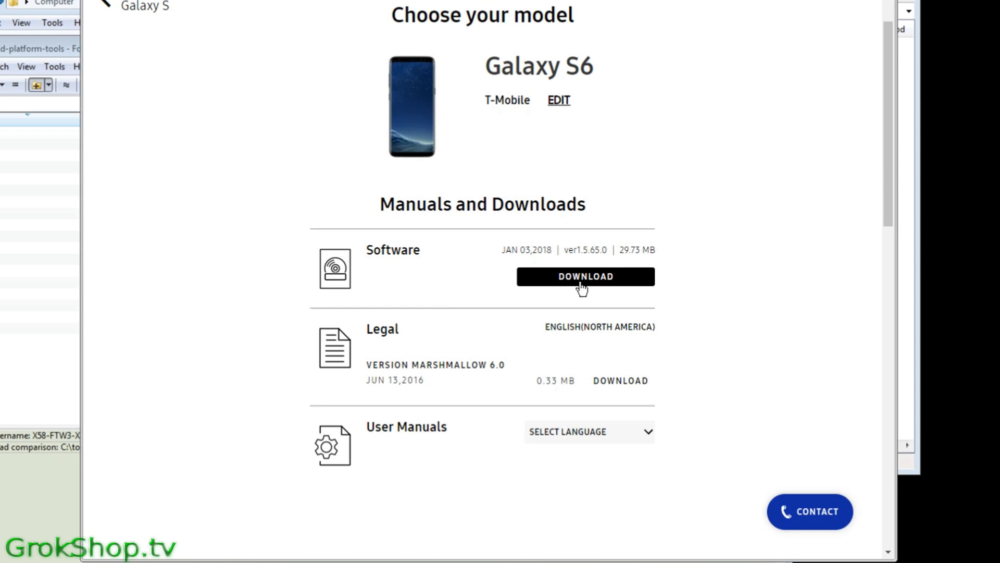
Download the Galaxy S6 USB driver, accepting the liability notice and license terms
left_click(585, 277)
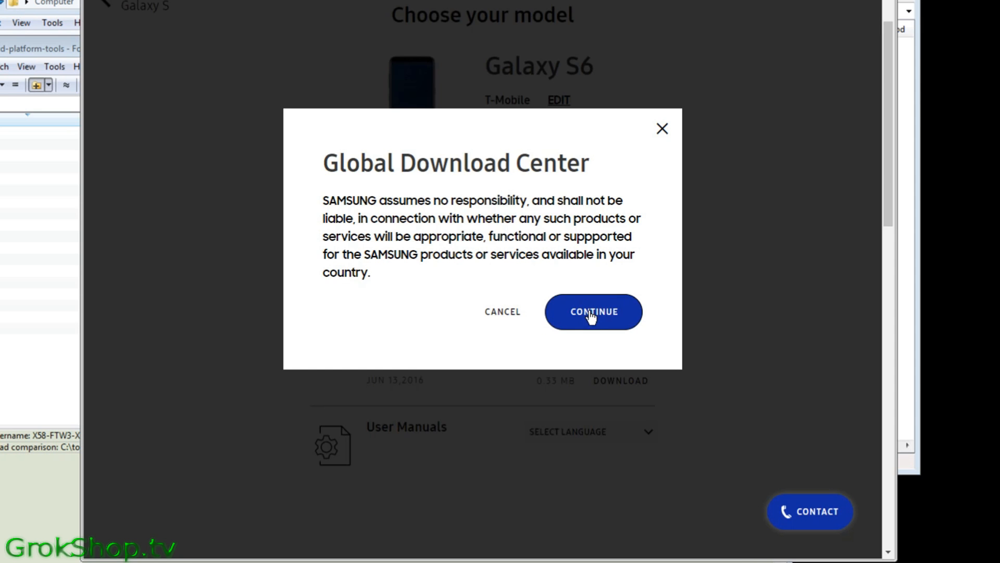
left_click(593, 312)
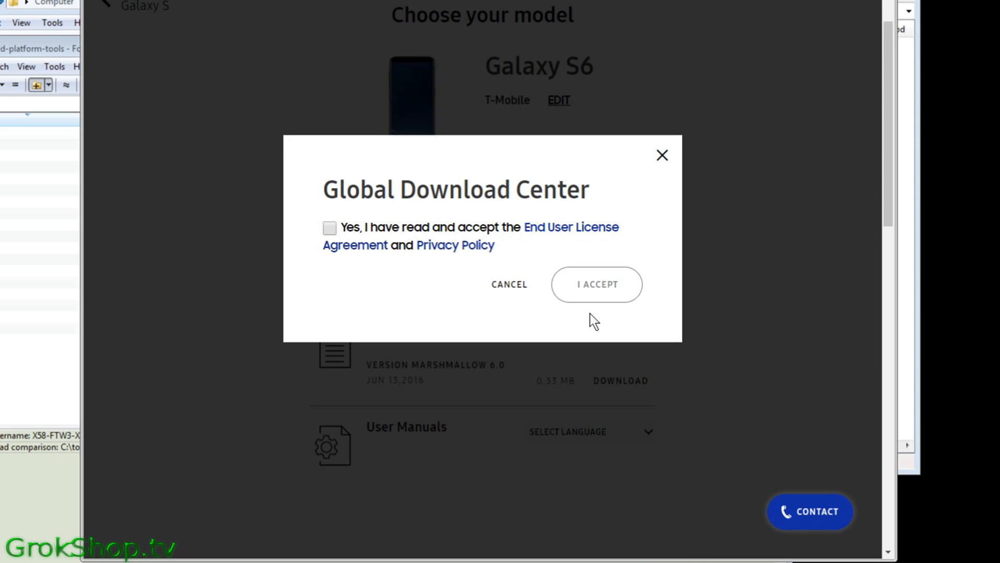
left_click(329, 227)
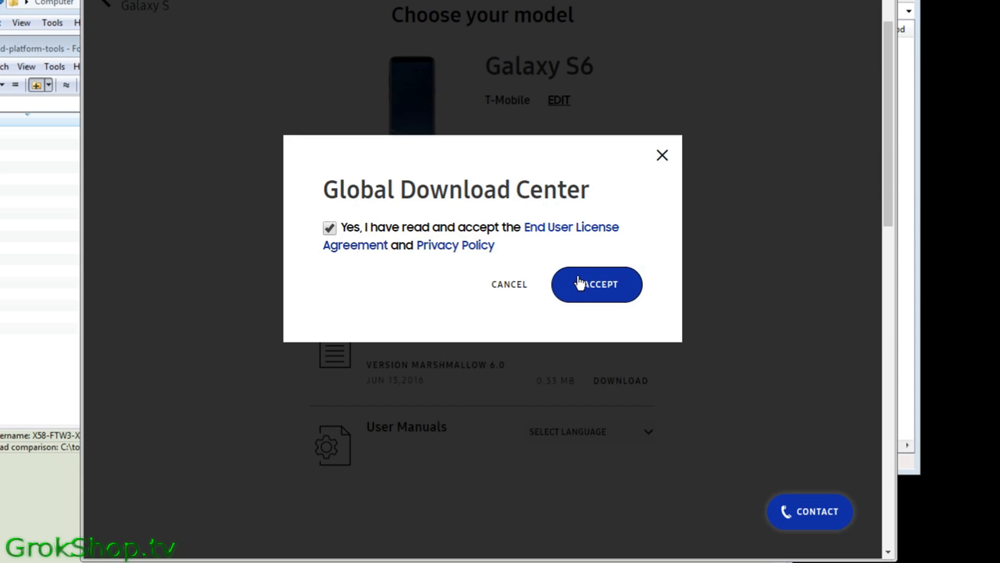
left_click(597, 285)
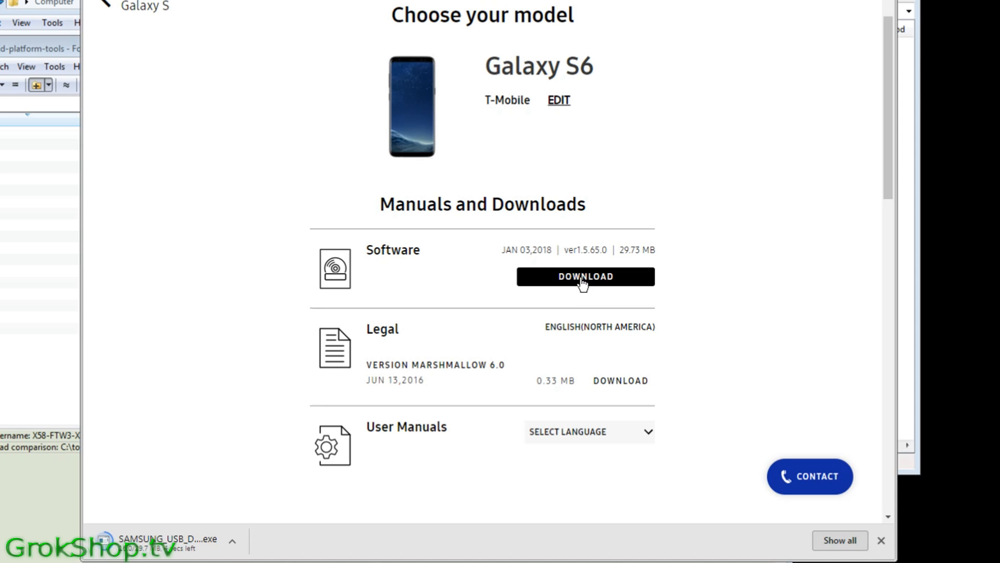
left_click(585, 277)
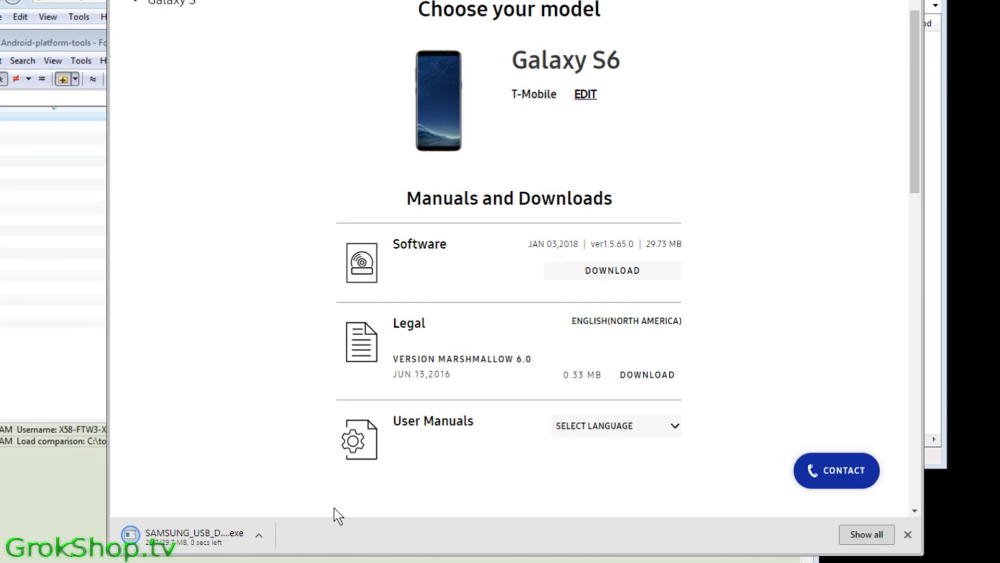
mouse_move(210, 545)
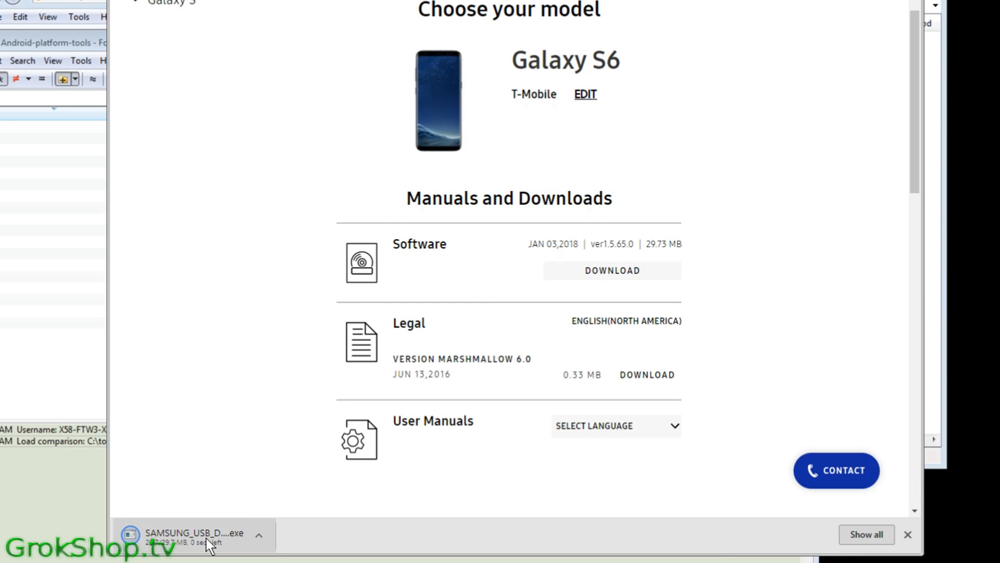
Launch the downloaded Samsung USB driver installer and allow it to run
left_click(196, 536)
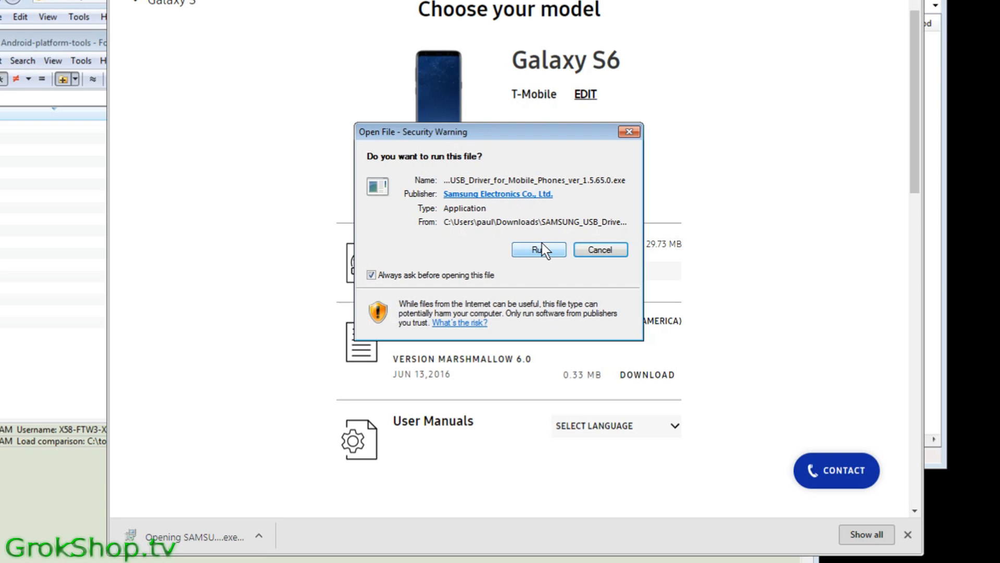
left_click(537, 250)
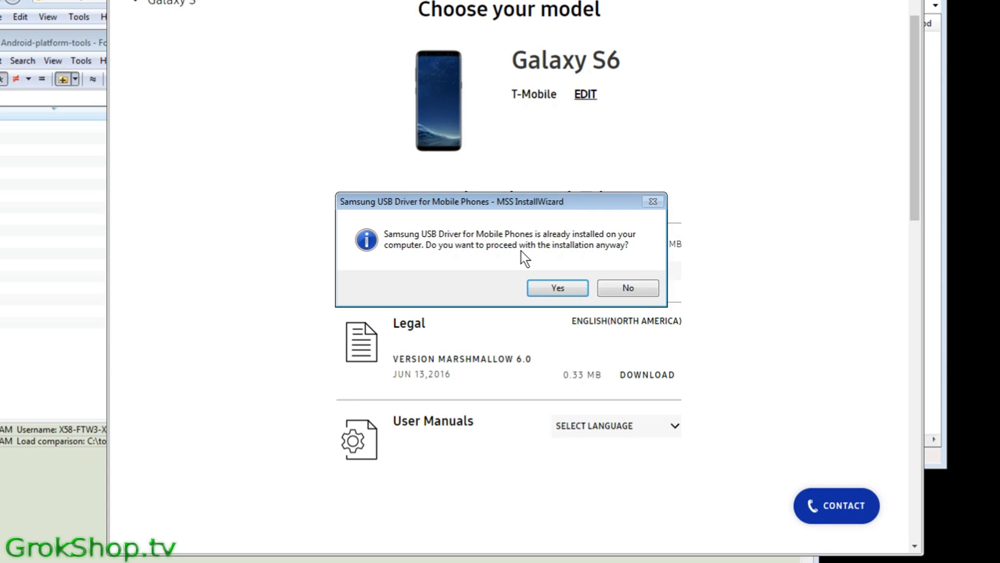
mouse_move(605, 252)
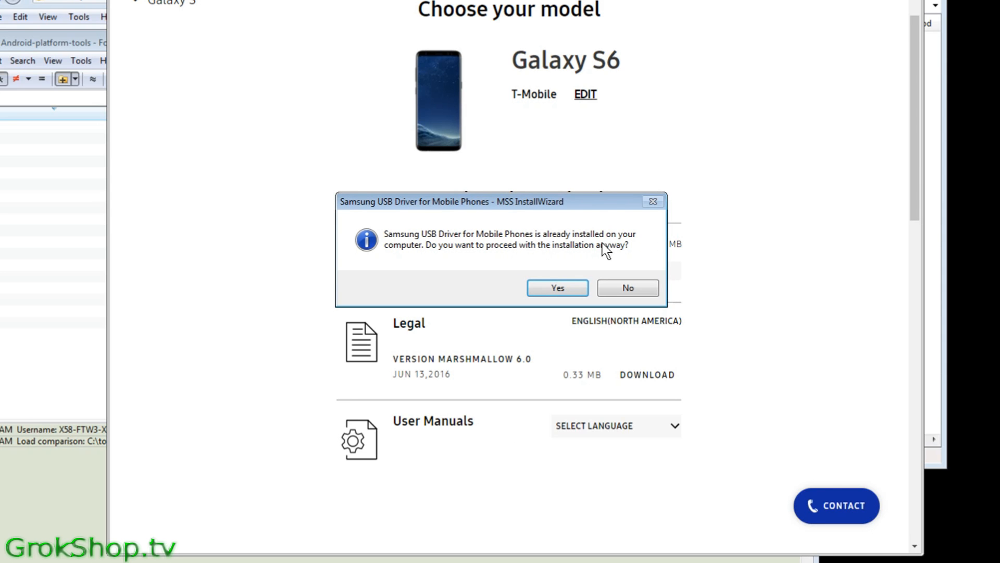
mouse_move(580, 263)
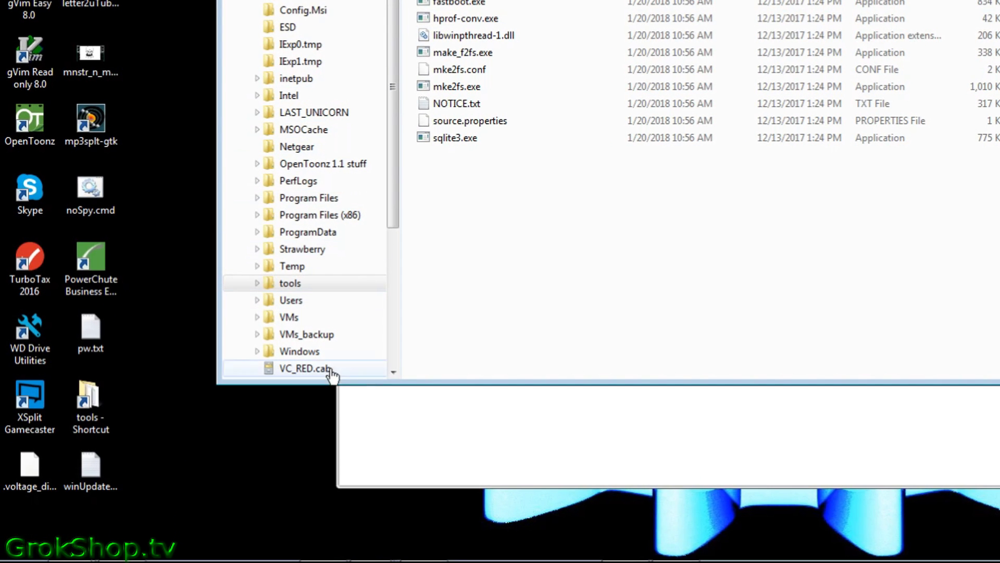
Search the Start menu for 'cmd' to find the Command Prompt
left_click(16, 554)
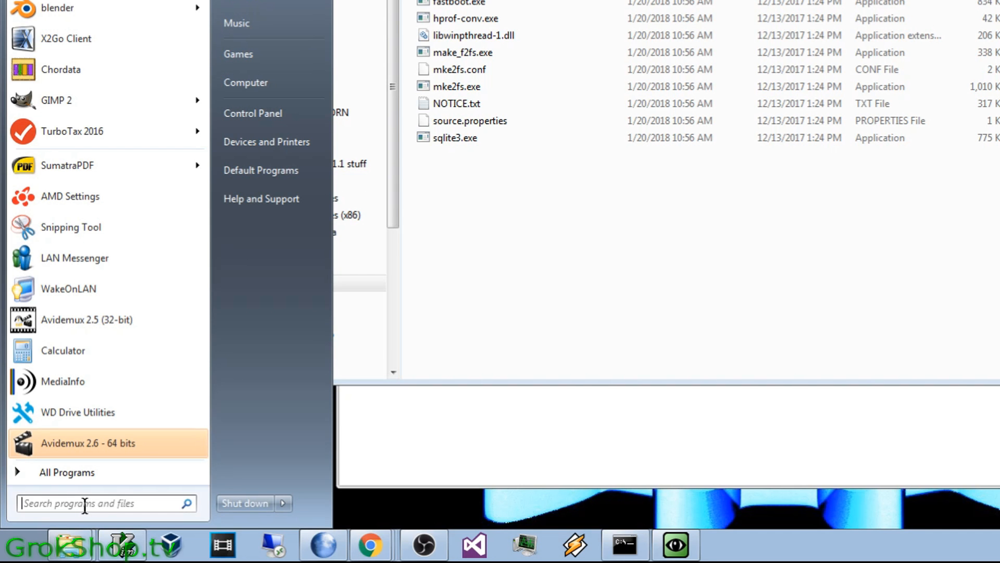
type("cmd")
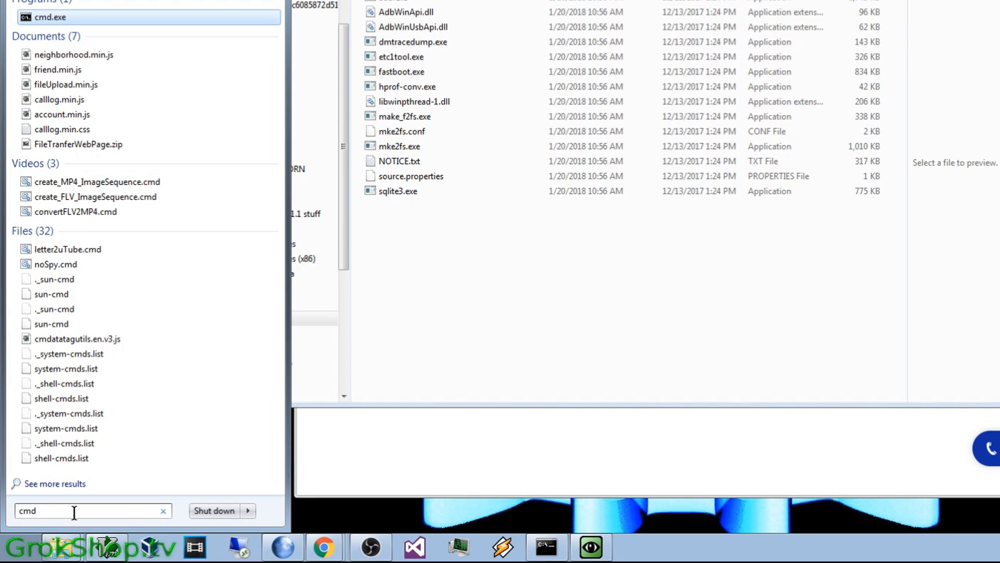
mouse_move(98, 19)
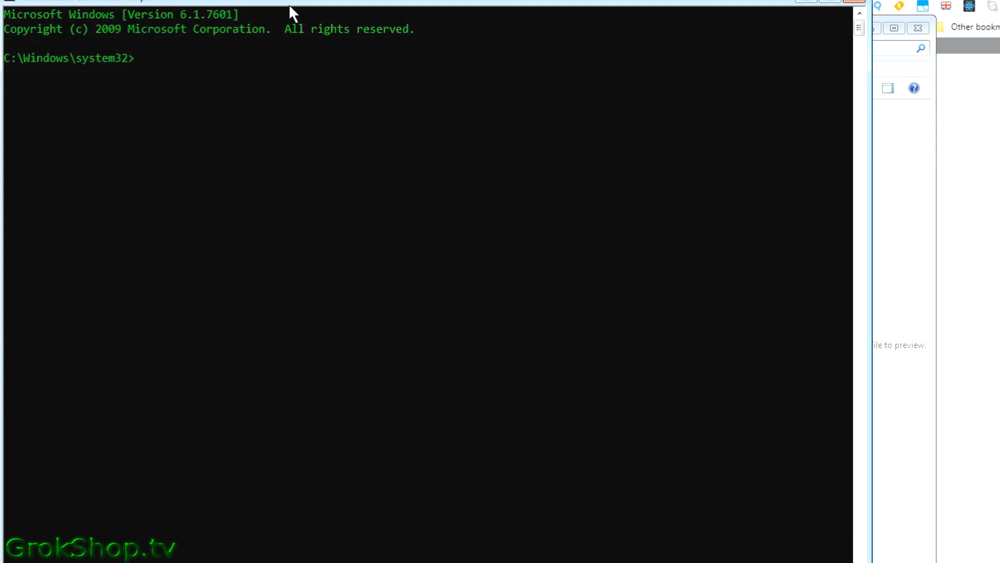
Change directory to C:\tools\platform-tools and run 'adb devices', which lists no devices
type("cd ../../")
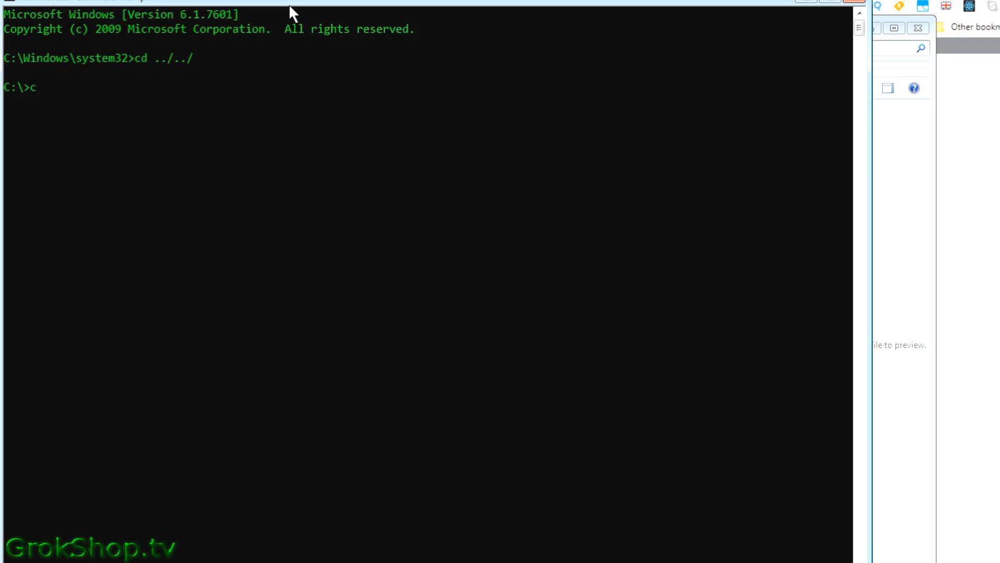
type("d tools")
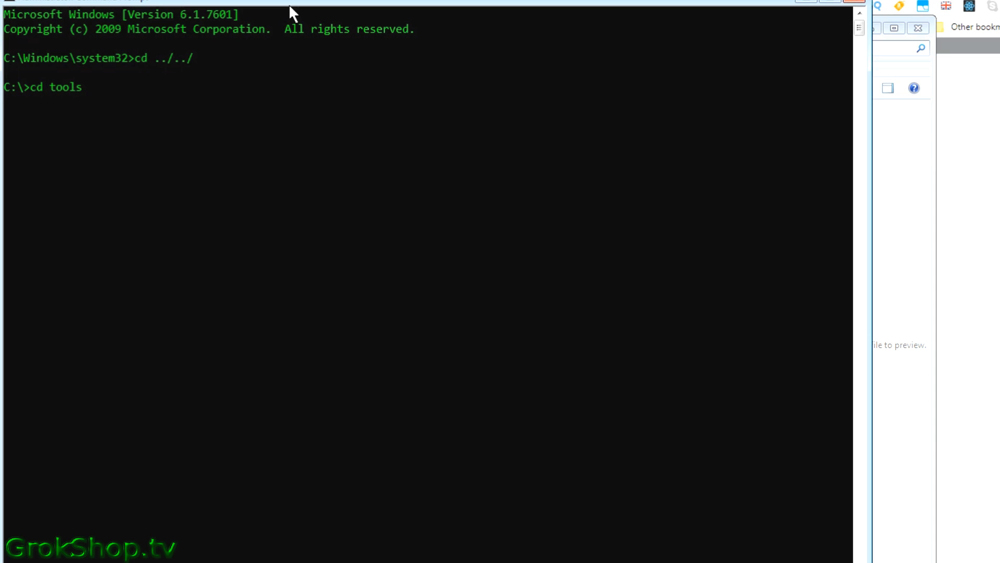
type("cd")
type("adb de")
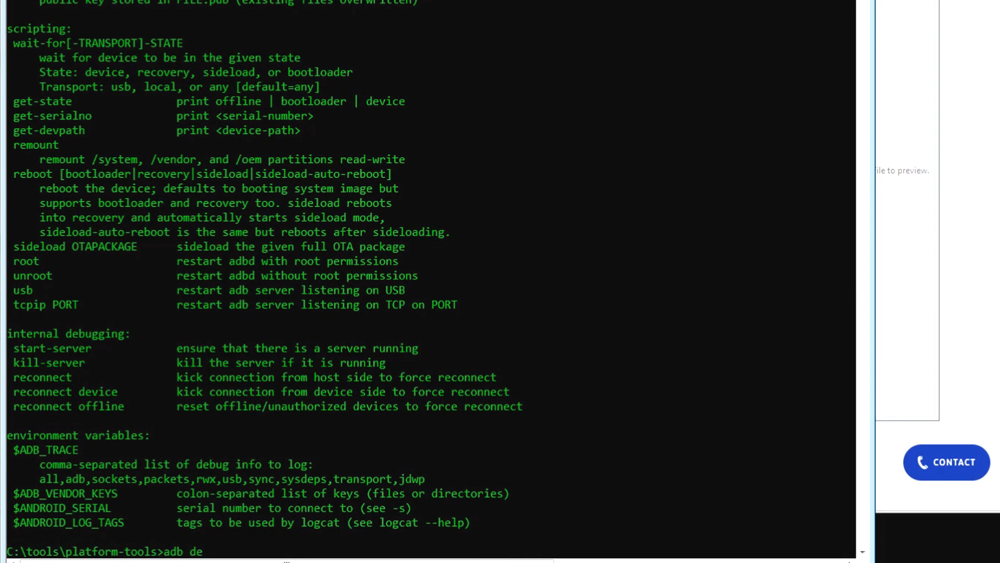
type("vices")
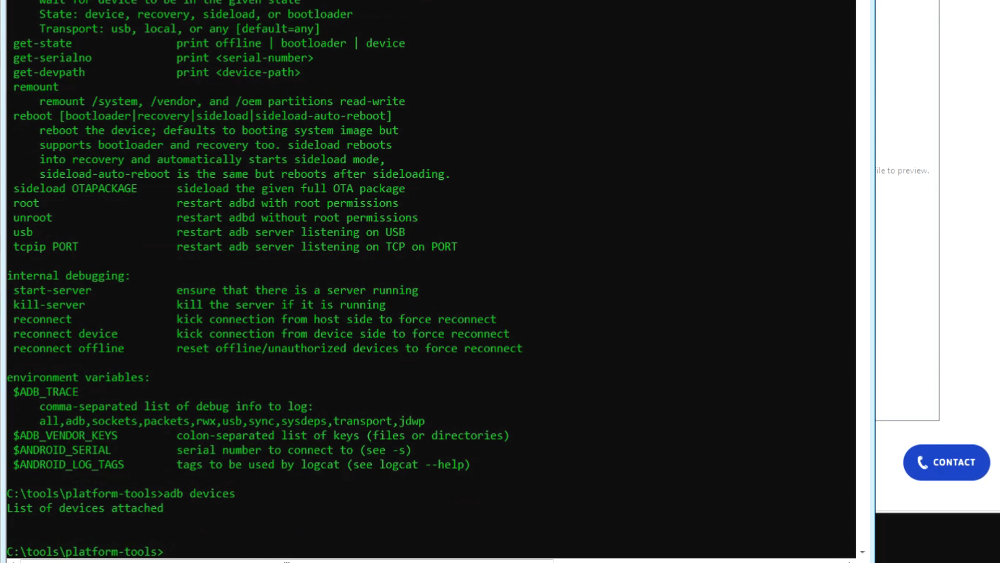
mouse_move(200, 454)
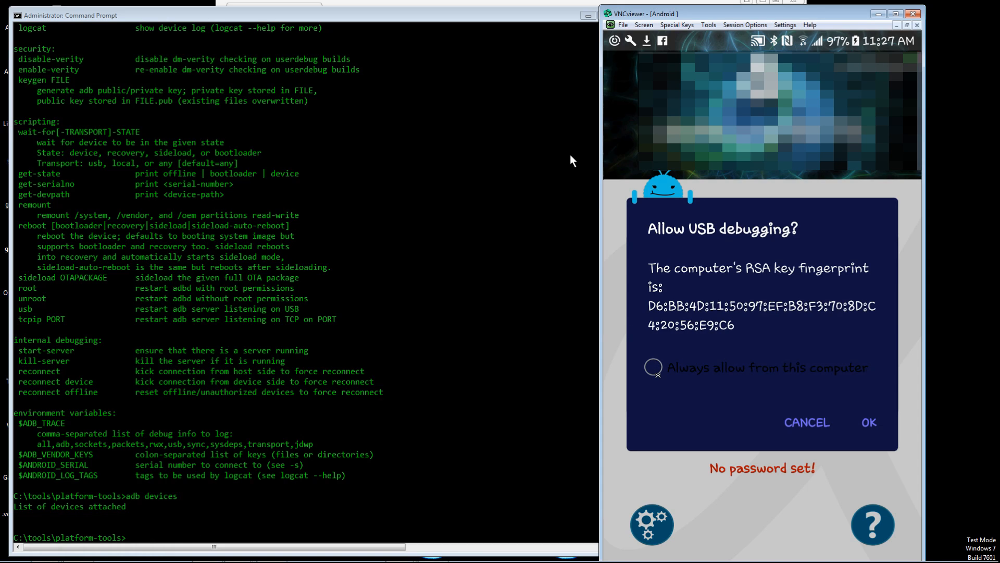
Allow USB debugging on the phone with 'Always allow from this computer' ticked
left_click(653, 368)
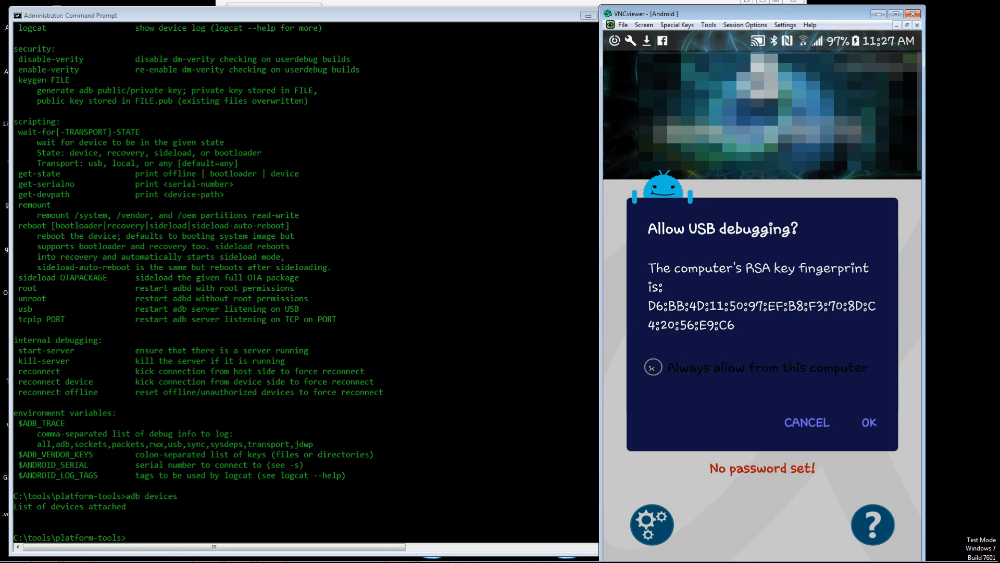
left_click(652, 366)
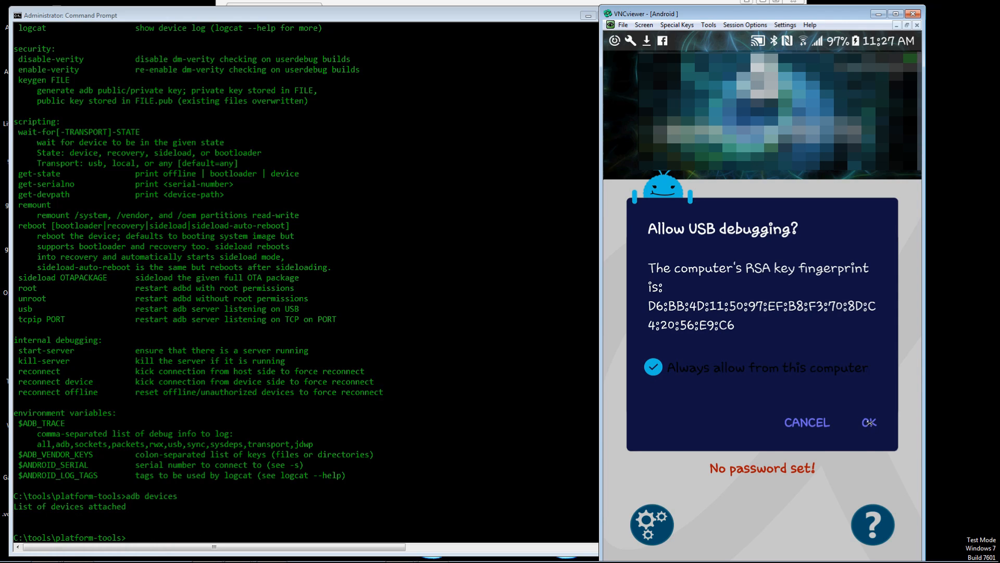
left_click(869, 423)
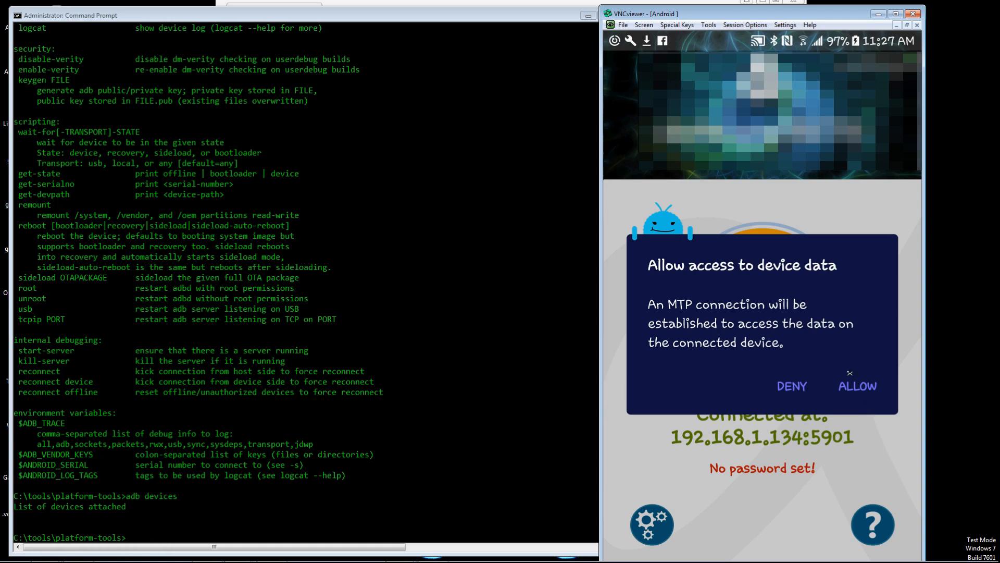
mouse_move(860, 379)
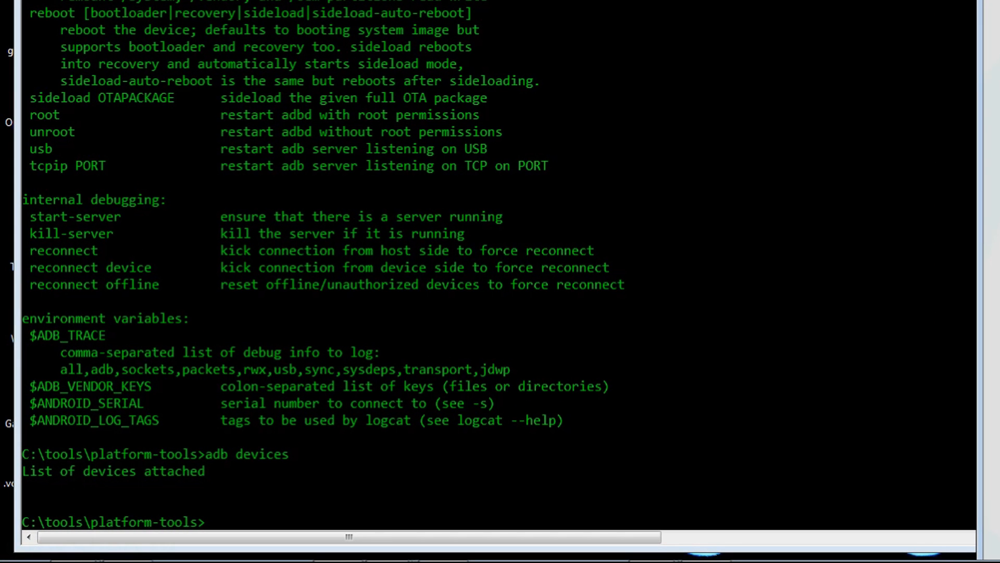
mouse_move(394, 394)
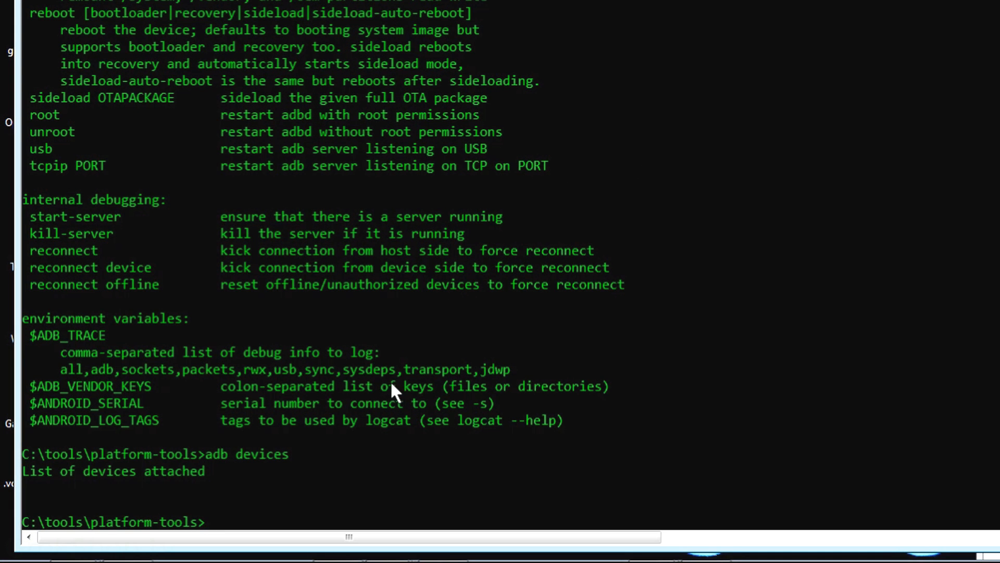
Run 'adb devices' again so the phone shows as an authorized device
type("adb devices")
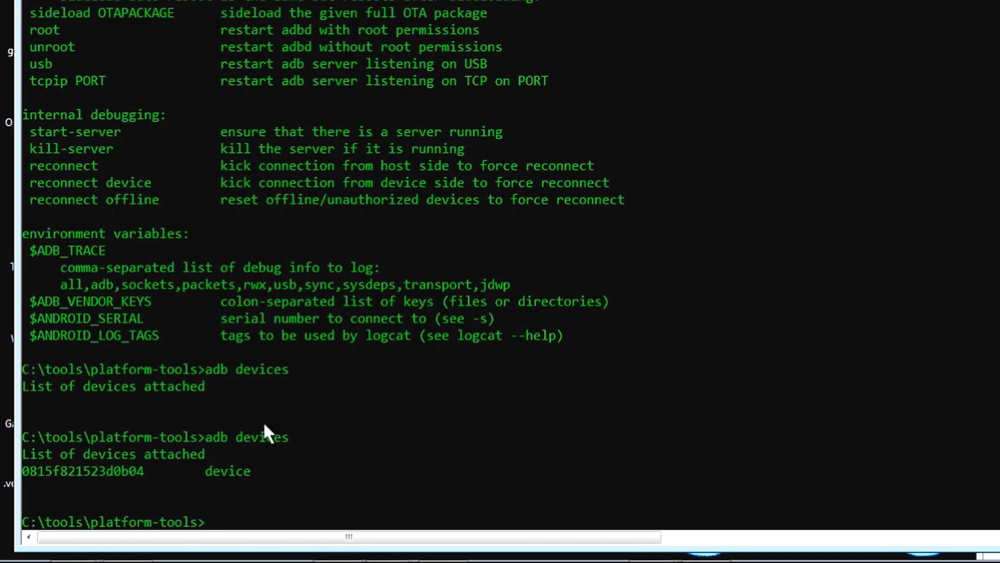
mouse_move(211, 492)
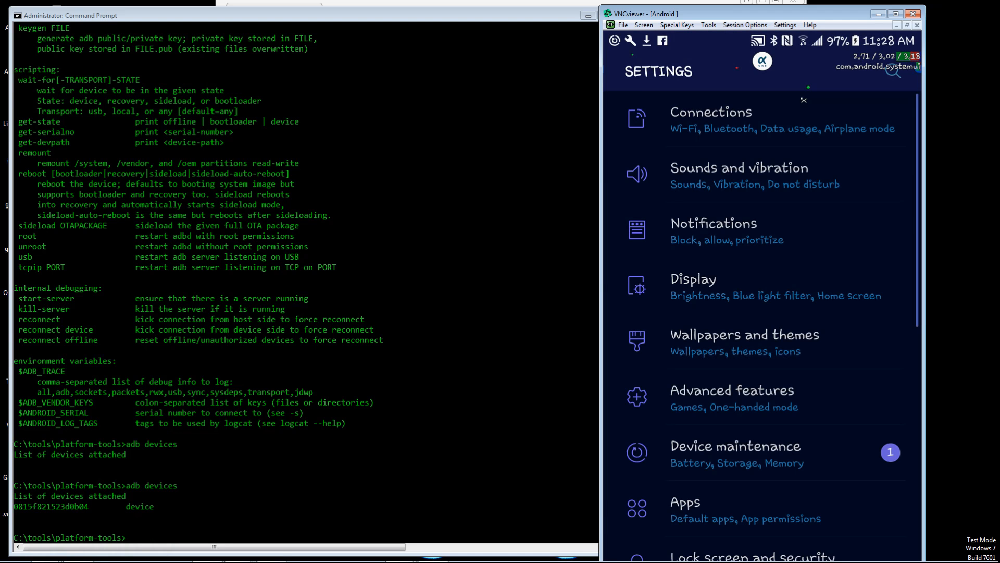
Revoke all saved USB debugging authorizations in Developer options and confirm
scroll("down", 3)
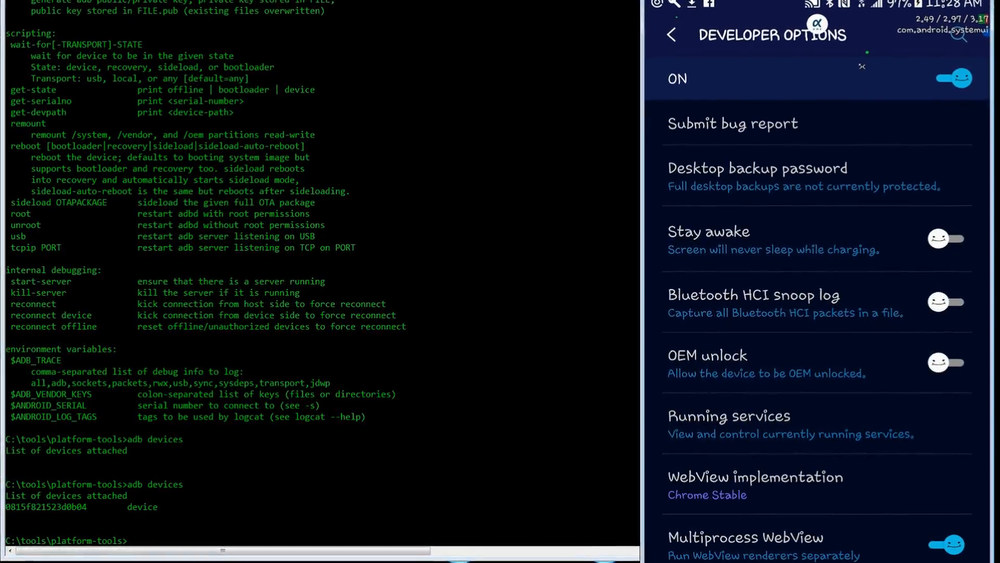
scroll("down", 3)
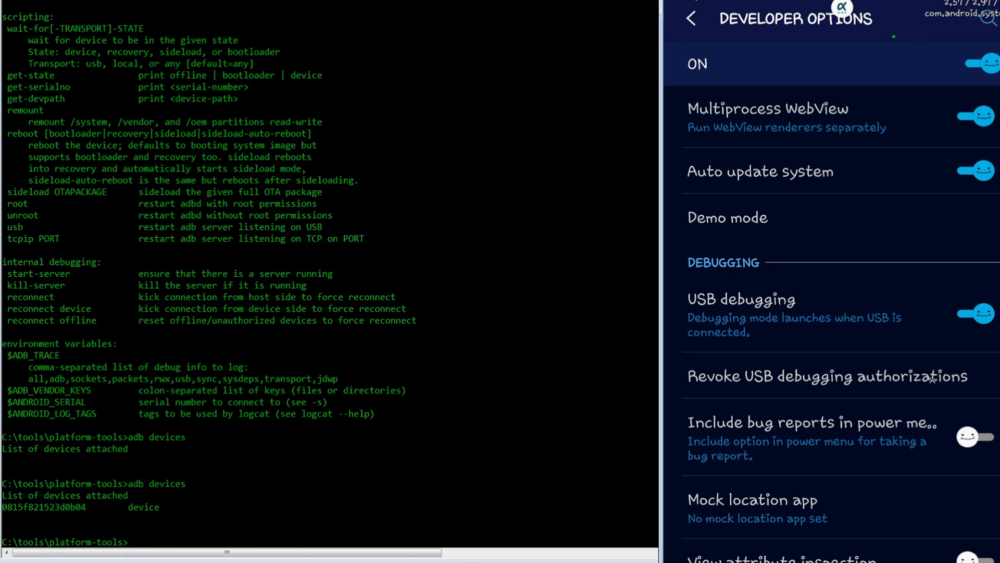
left_click(779, 386)
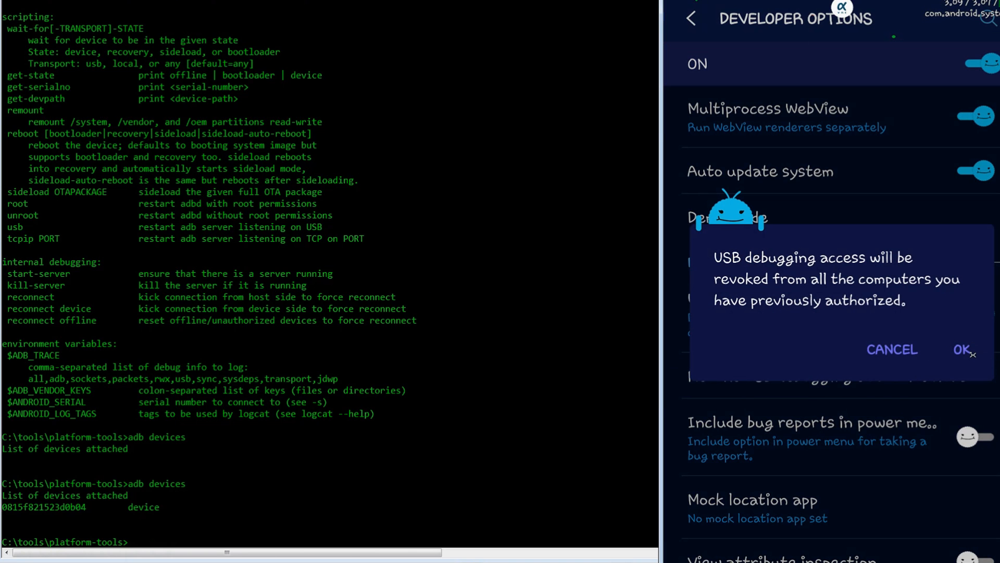
left_click(963, 349)
type("adb devices")
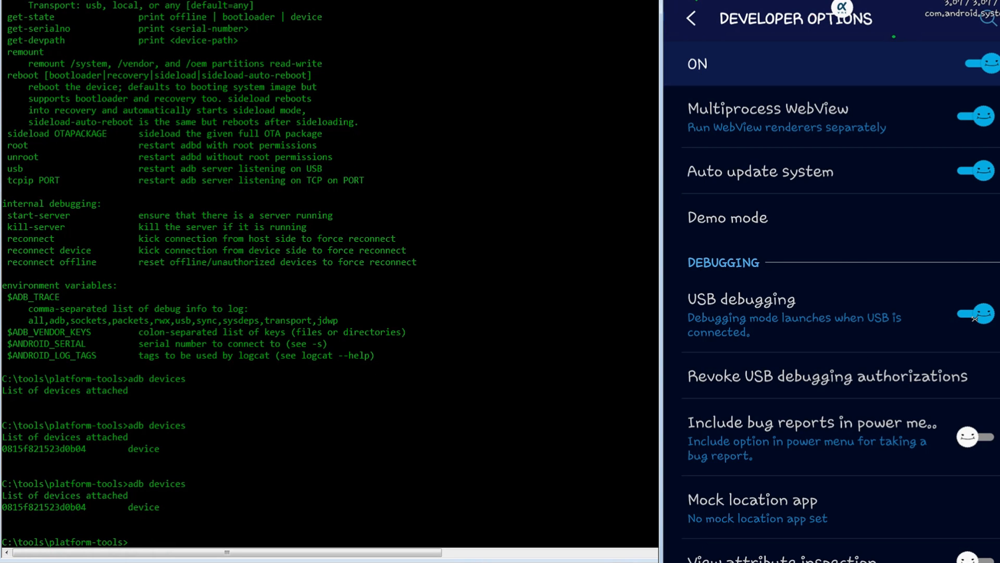
Toggle USB debugging off and back on so the phone re-asks for authorization
left_click(969, 316)
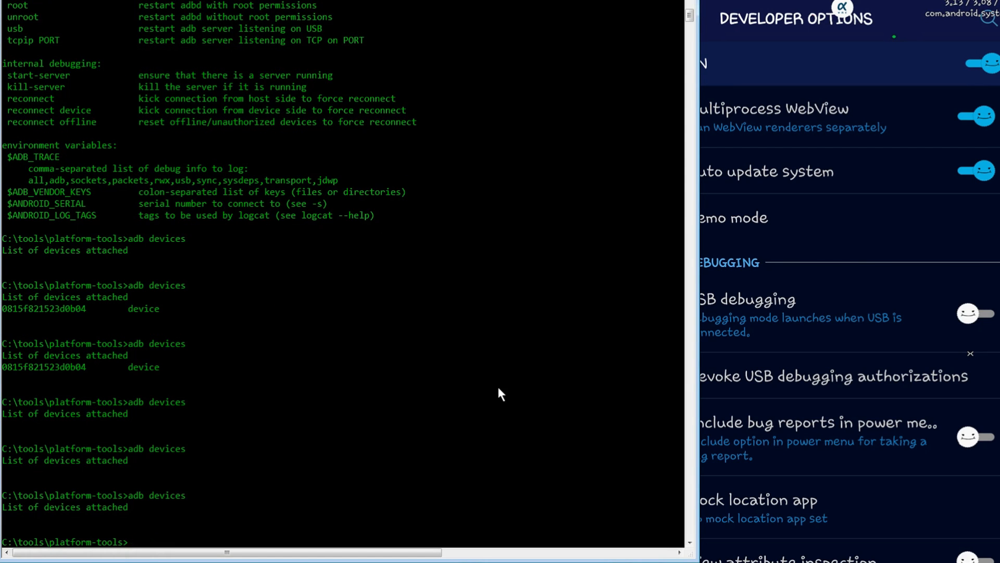
left_click(973, 317)
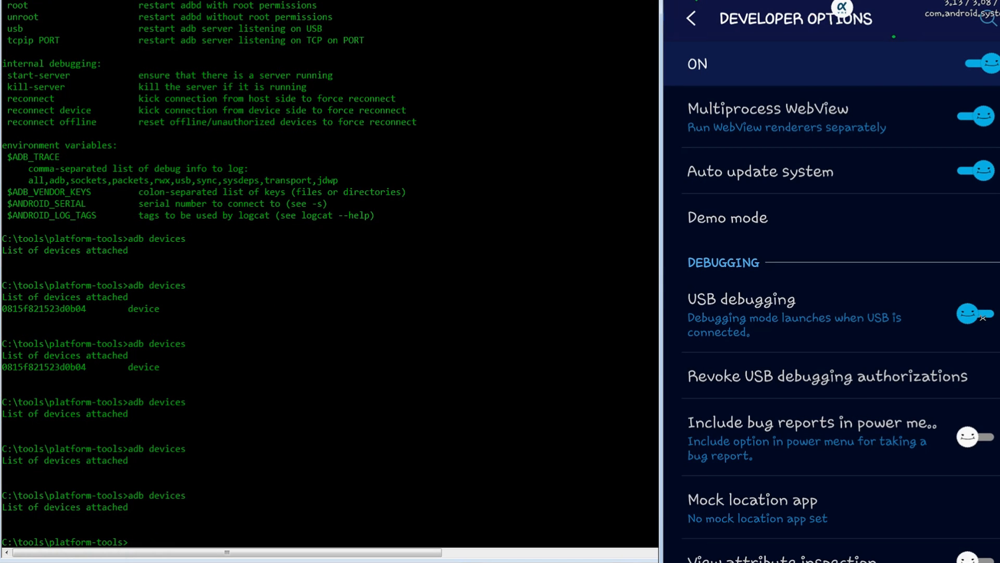
left_click(969, 318)
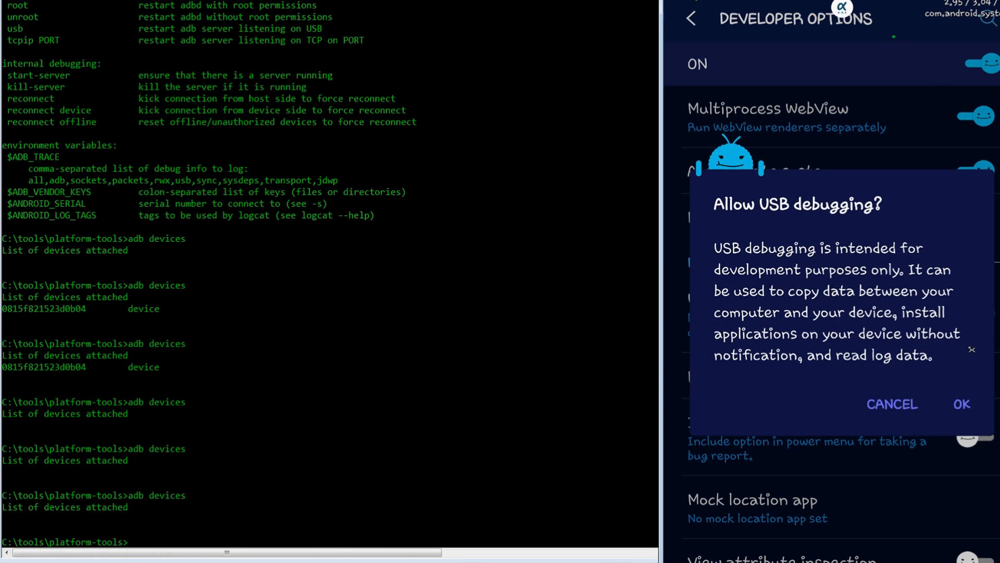
Confirm USB debugging, dismiss AutoPlay, accept this computer's RSA key and allow data access
left_click(961, 404)
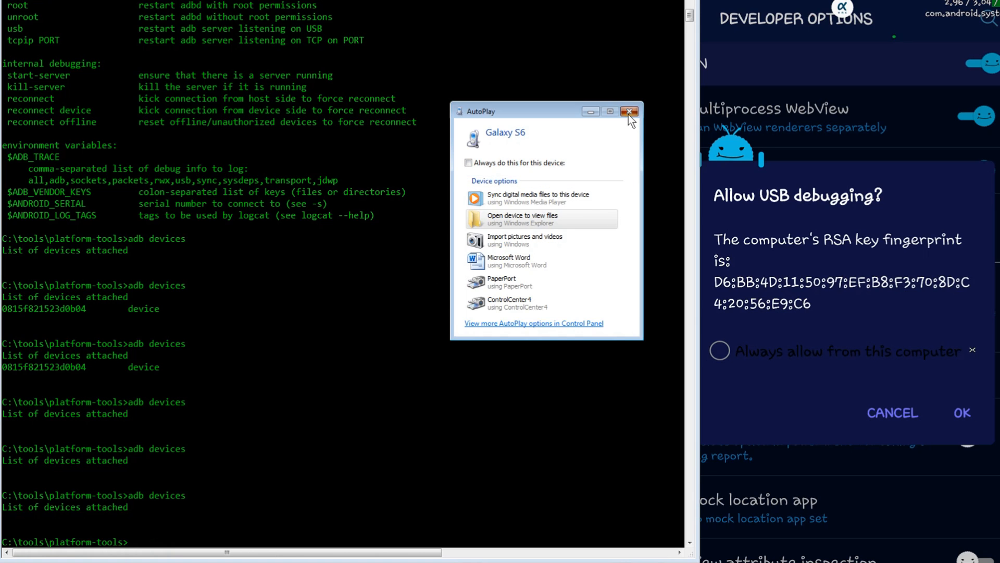
left_click(629, 111)
type("adb devices")
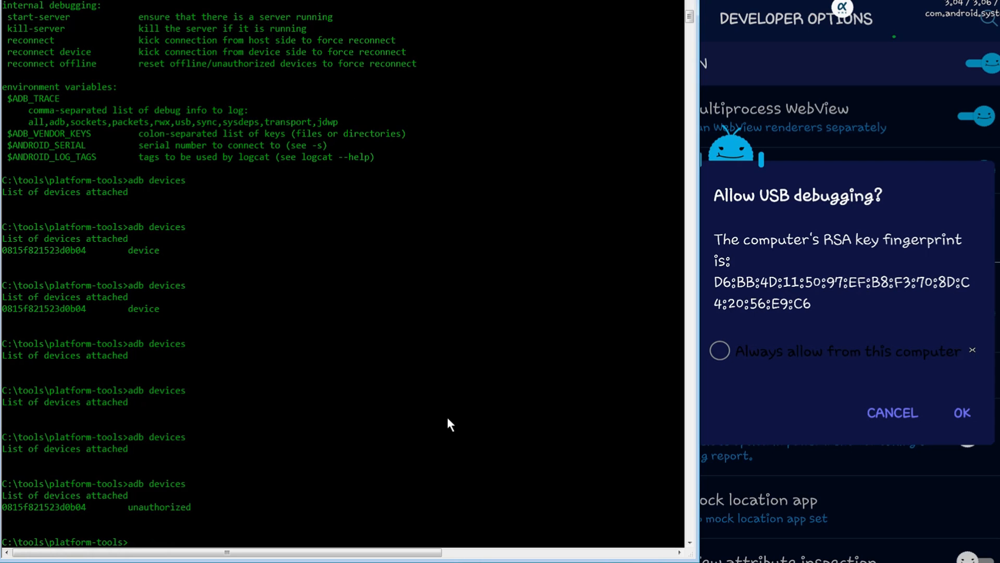
mouse_move(250, 484)
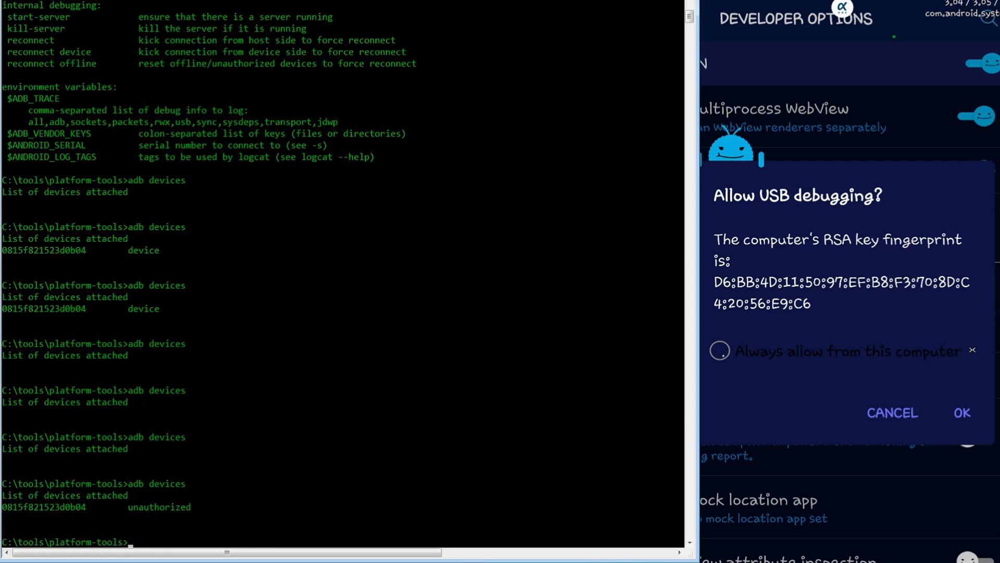
left_click(962, 413)
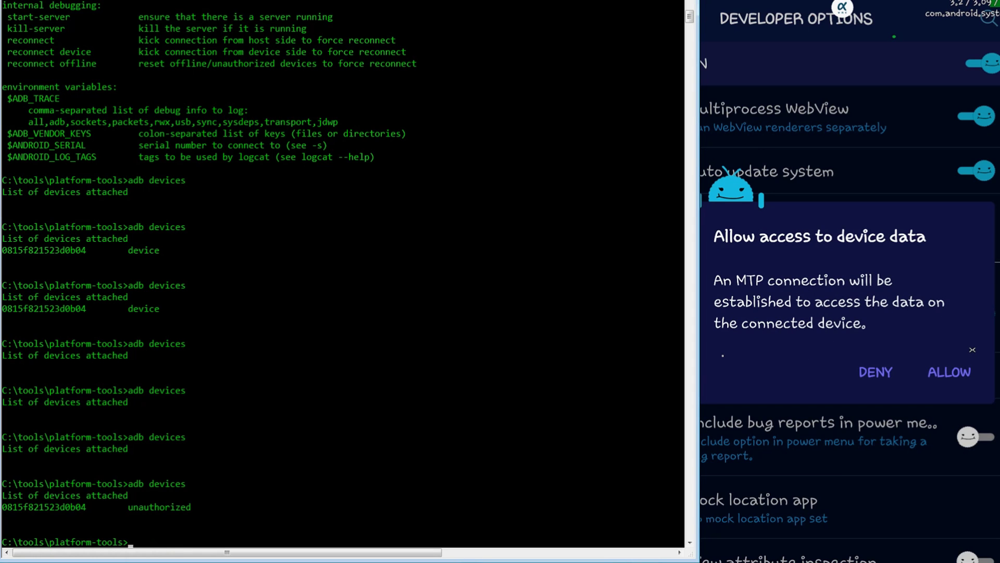
left_click(948, 371)
type("adb")
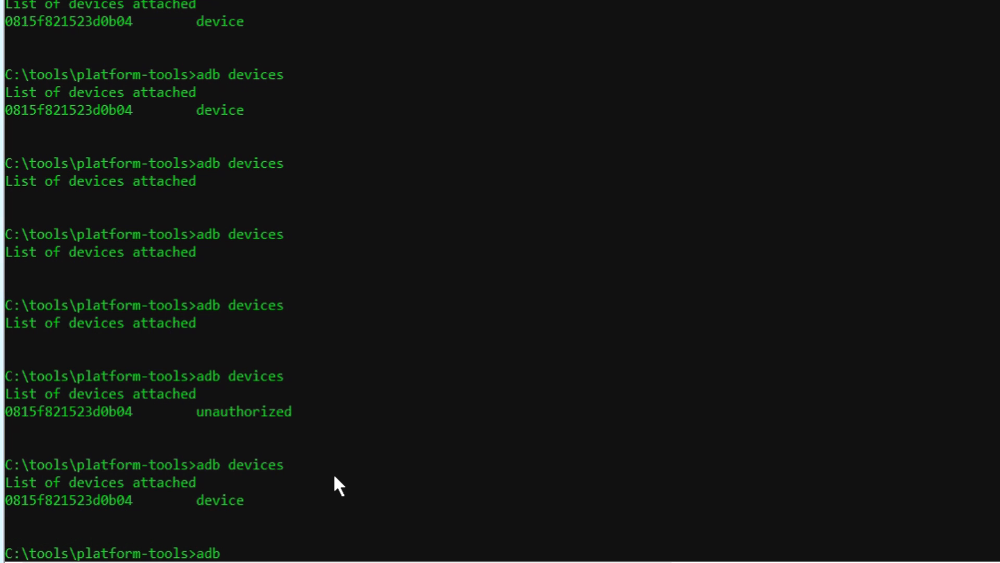
Start an adb shell on the phone and run top -m 20 for live process usage
type("shell")
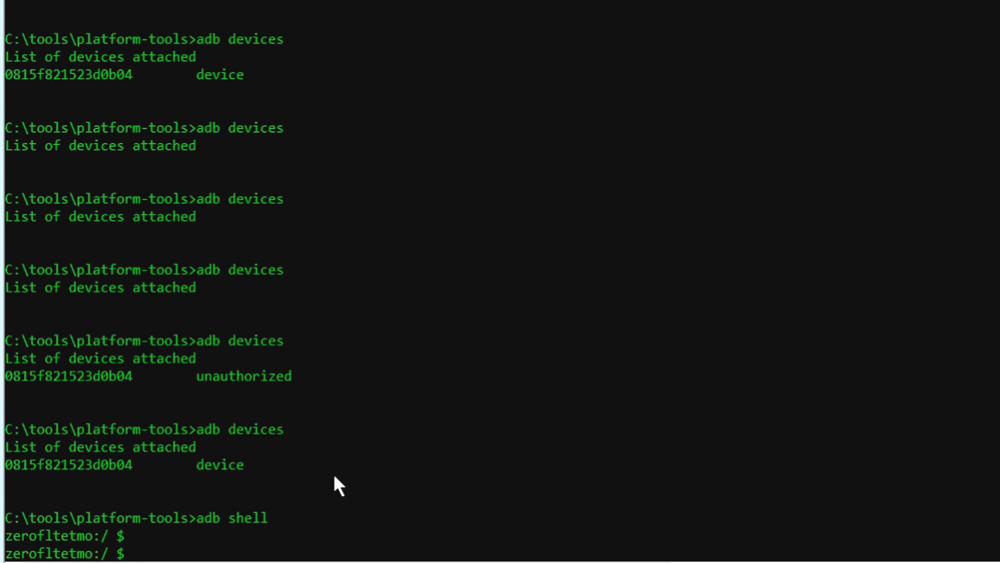
key("Enter")
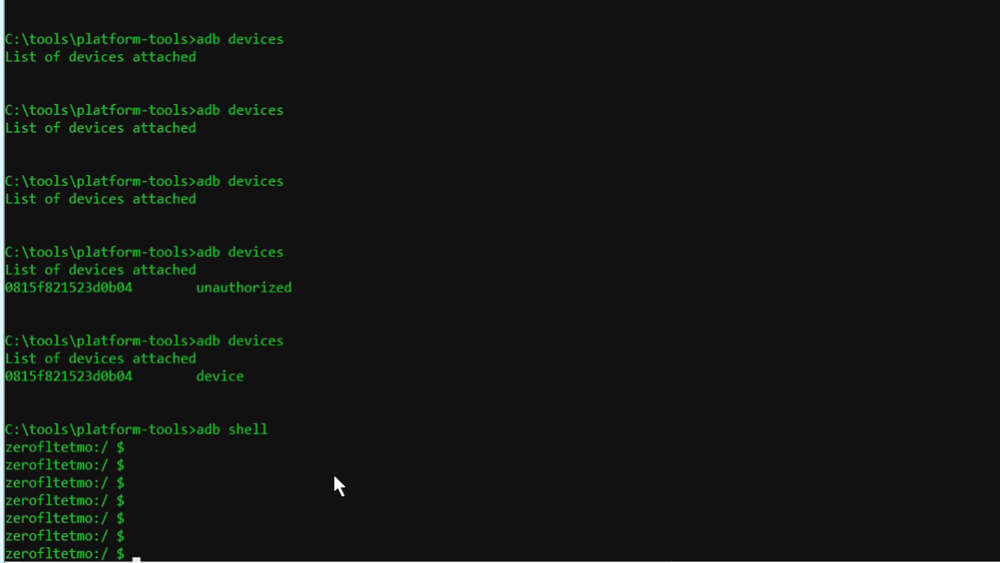
type("top")
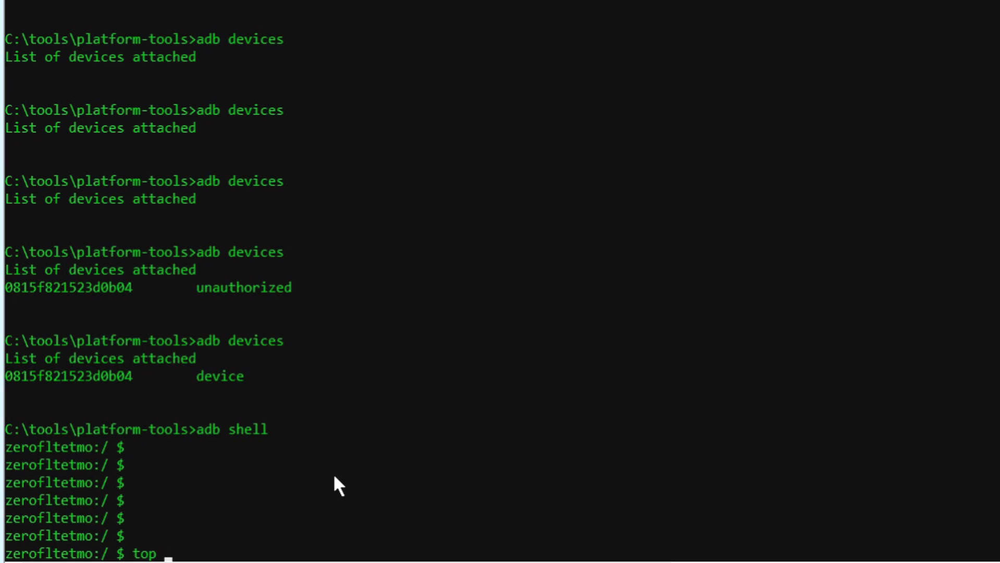
type("-m 20")
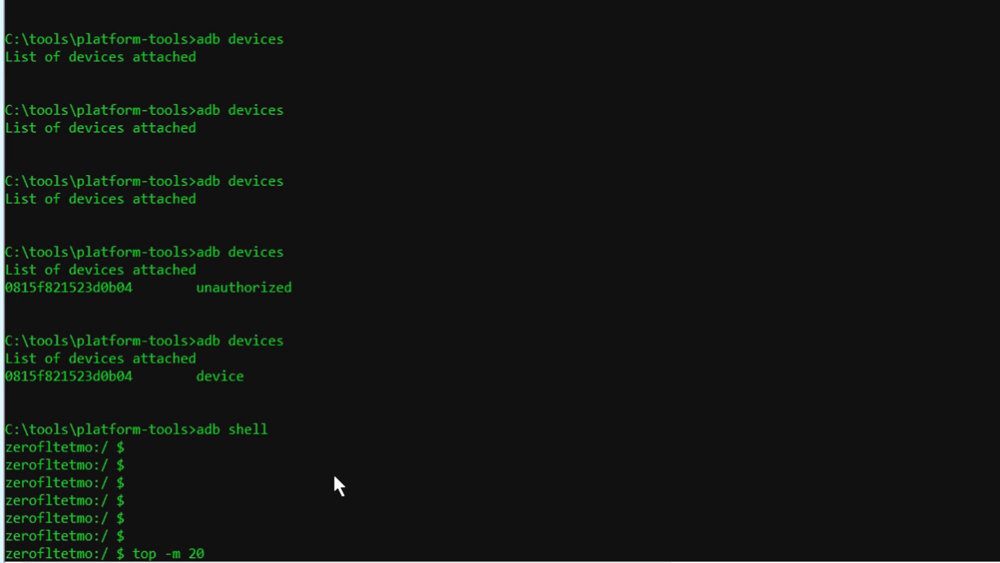
key("Return")
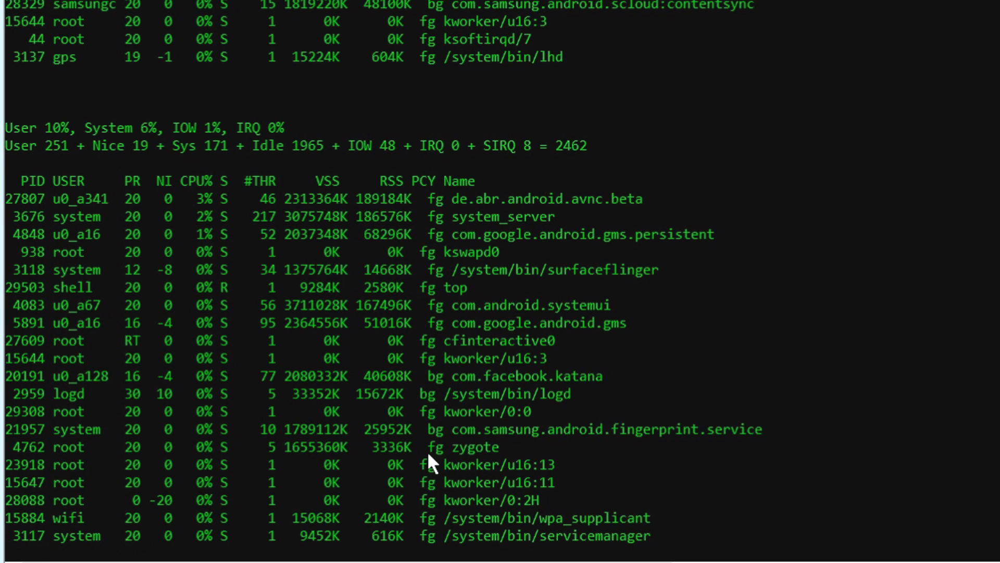
Stop top with Ctrl+C and return to the phone's shell prompt
key("ctrl+c")
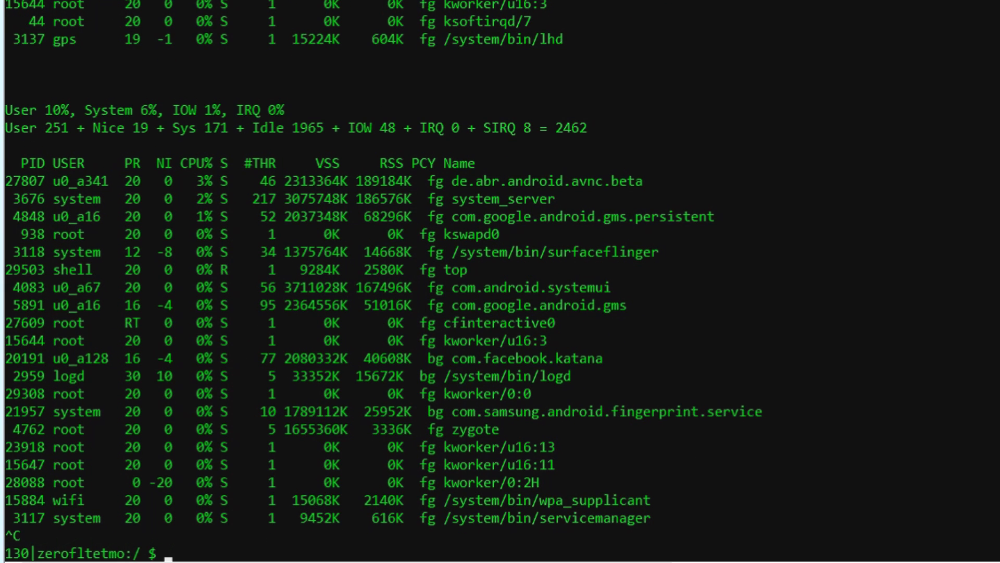
mouse_move(382, 291)
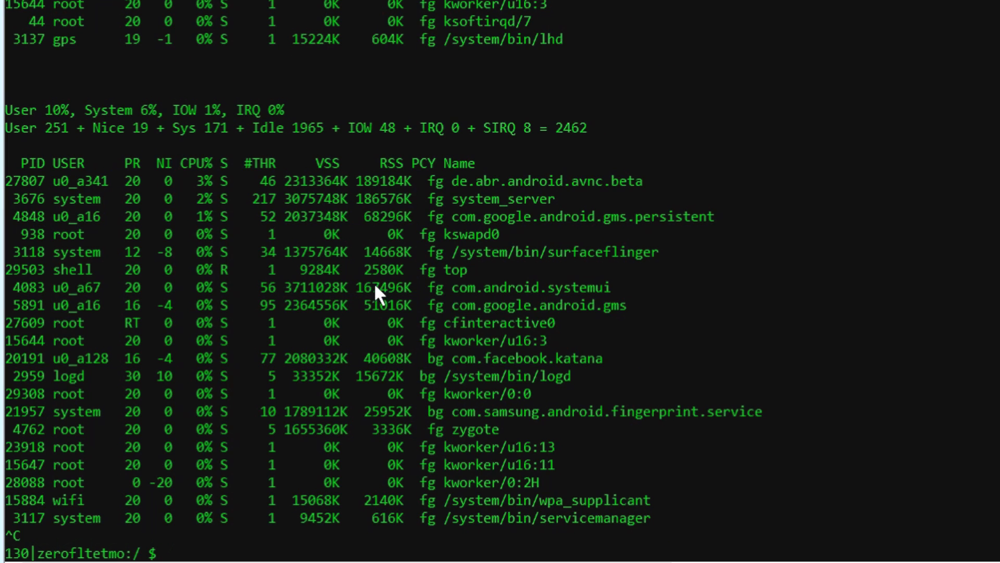
mouse_move(279, 194)
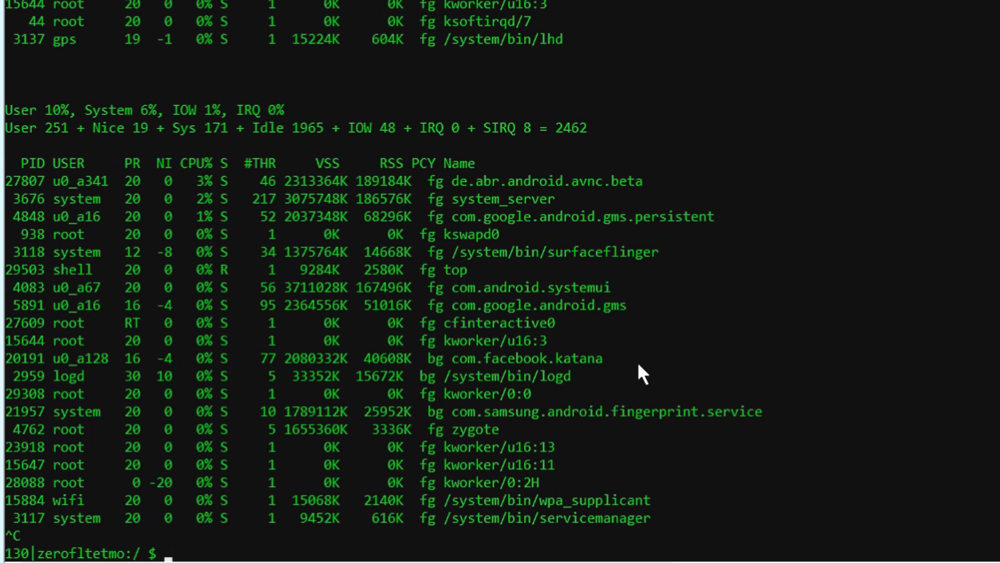
mouse_move(669, 308)
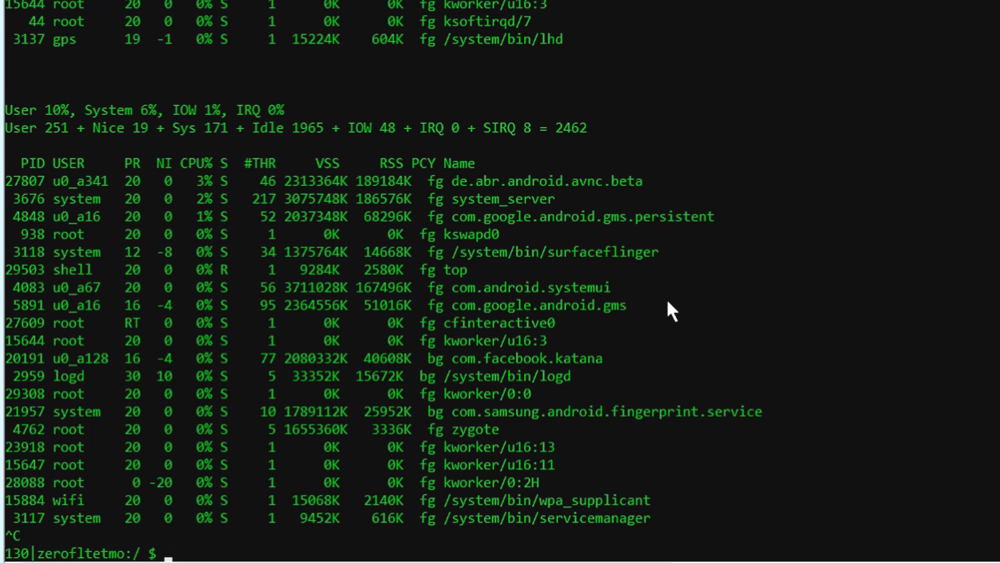
mouse_move(632, 441)
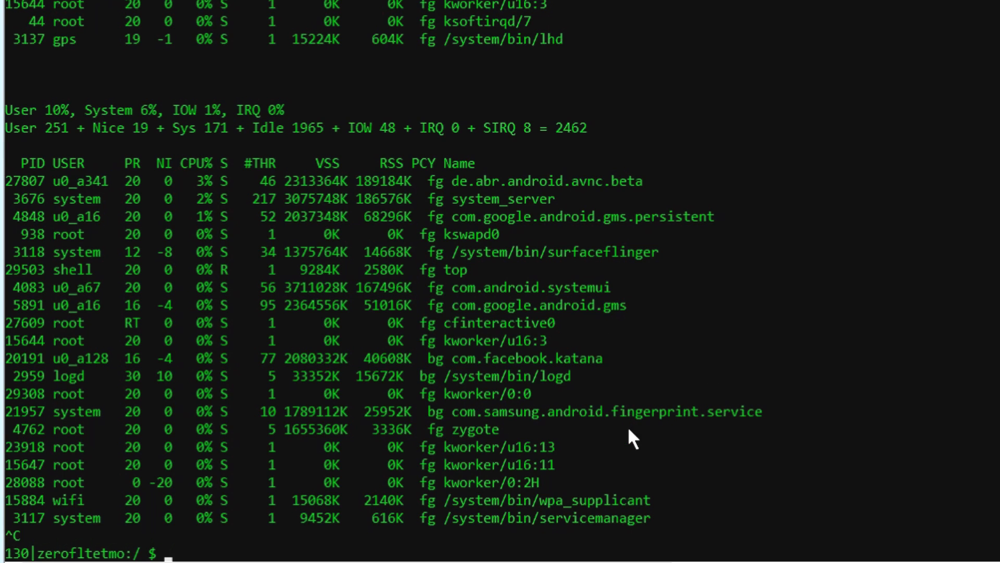
mouse_move(538, 474)
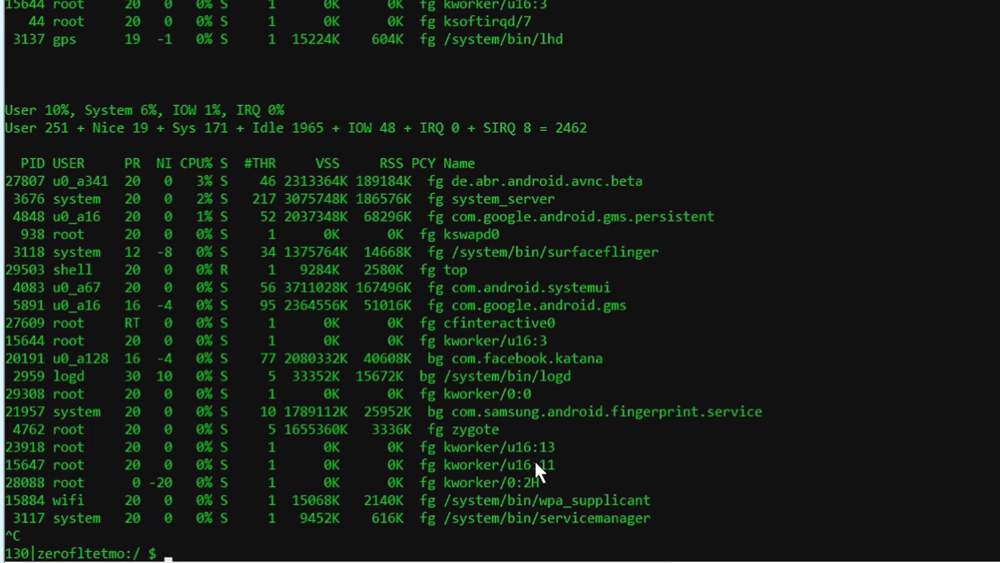
mouse_move(485, 355)
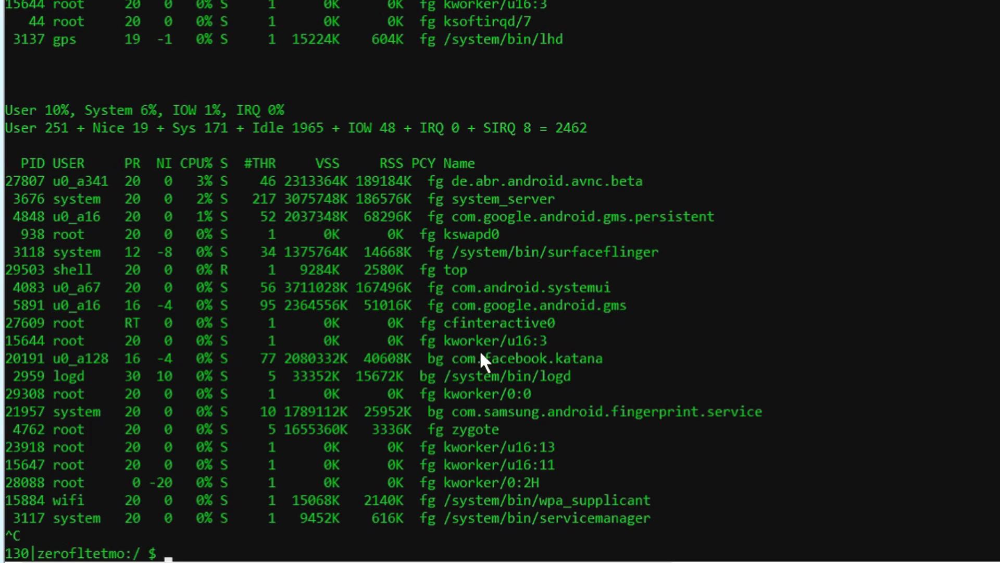
mouse_move(580, 181)
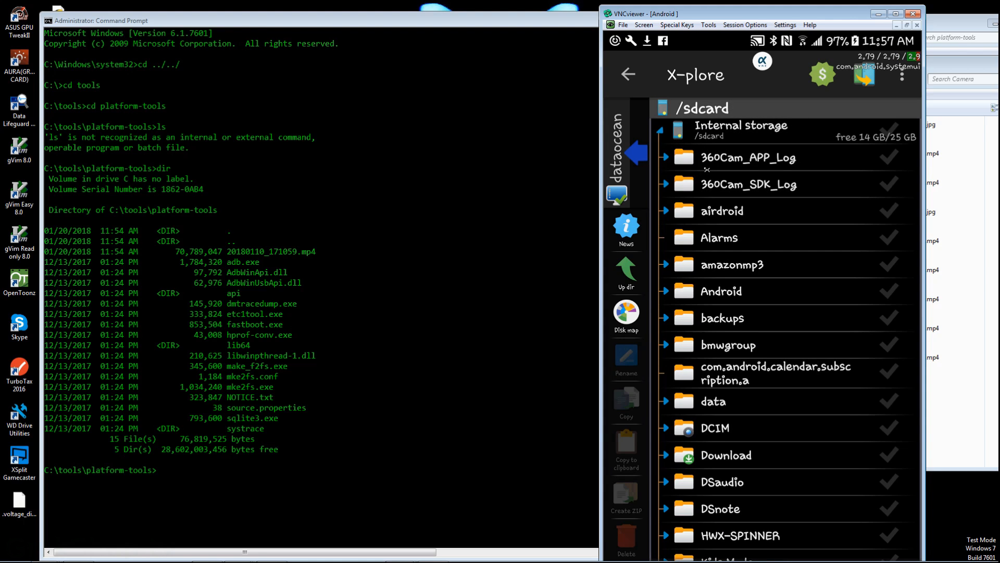
Expand DCIM in X-plore and show the Camera folder's photos and videos
scroll("down", 3)
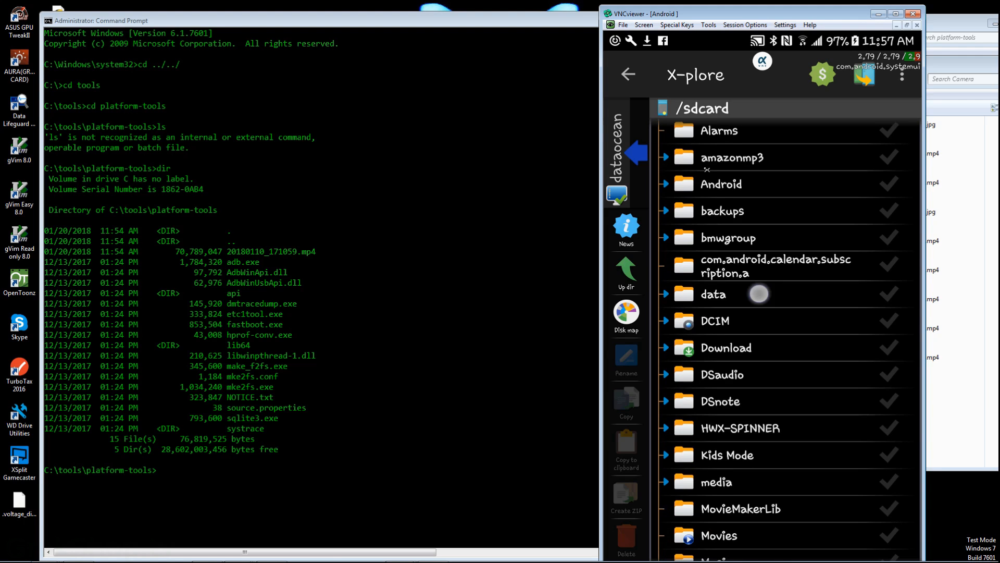
scroll("down", 3)
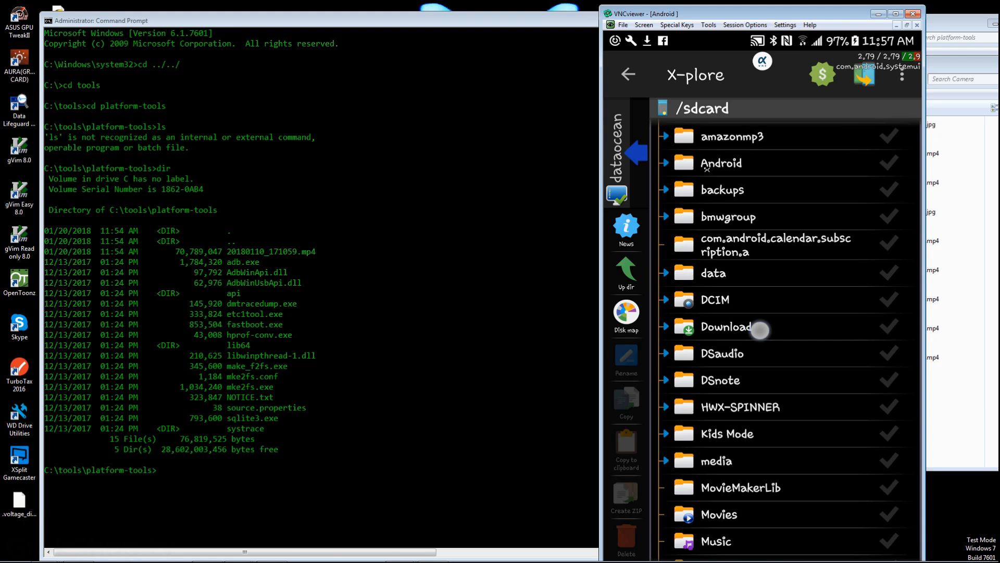
scroll("down", 3)
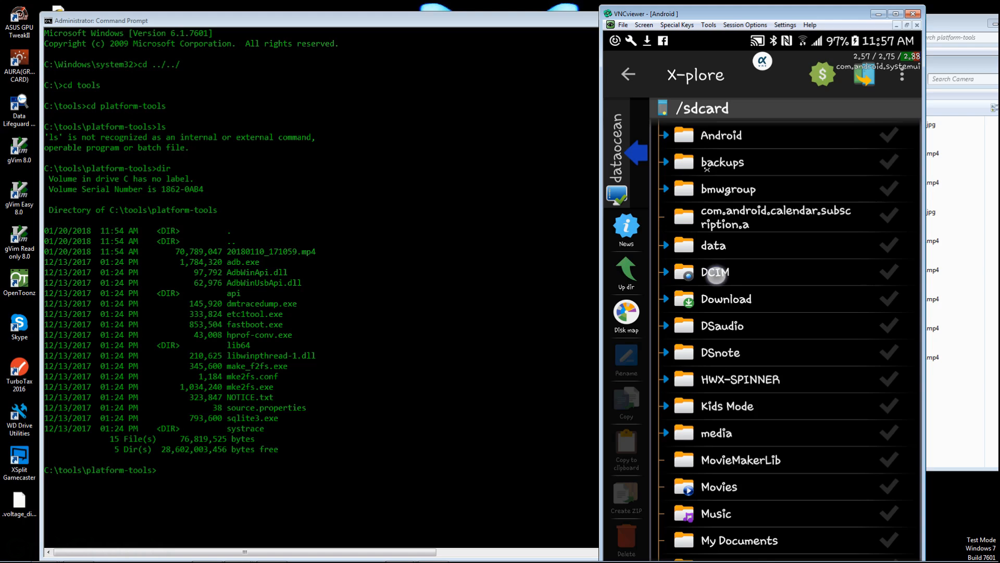
left_click(714, 273)
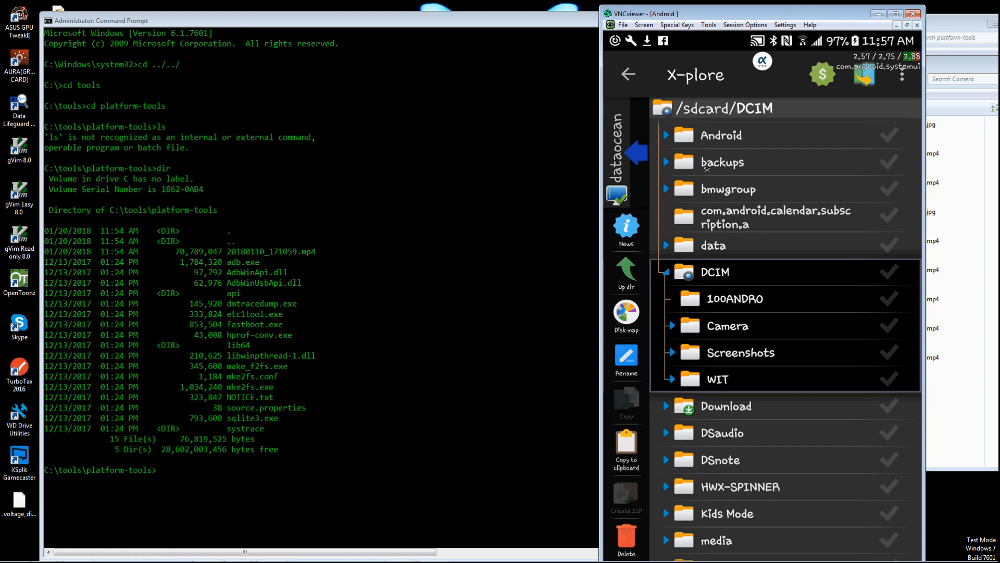
left_click(727, 325)
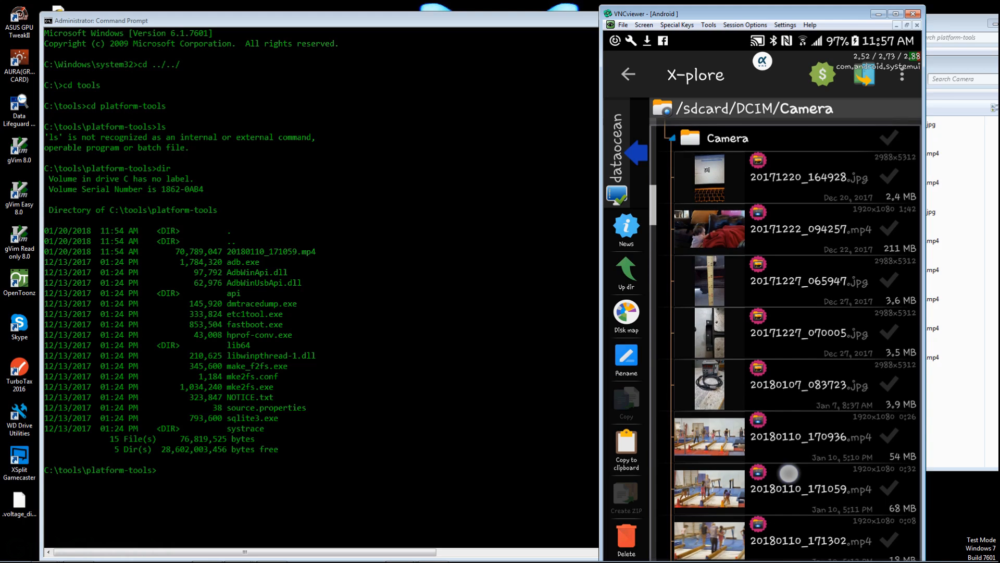
scroll("down", 3)
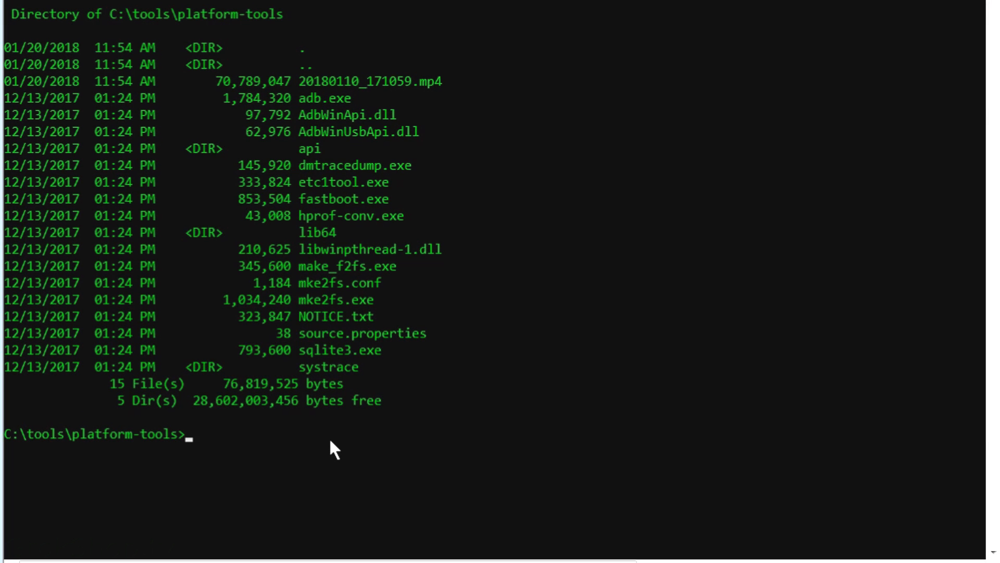
Run adb pull /sdcard/DCIM/Camera to copy all 28 files into platform-tools
type("adb pu")
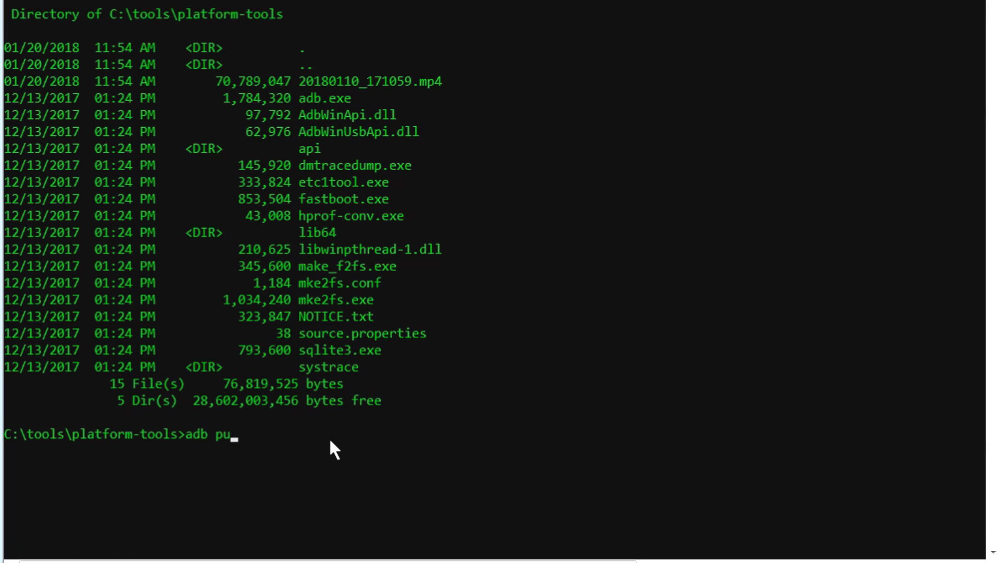
type("ll /")
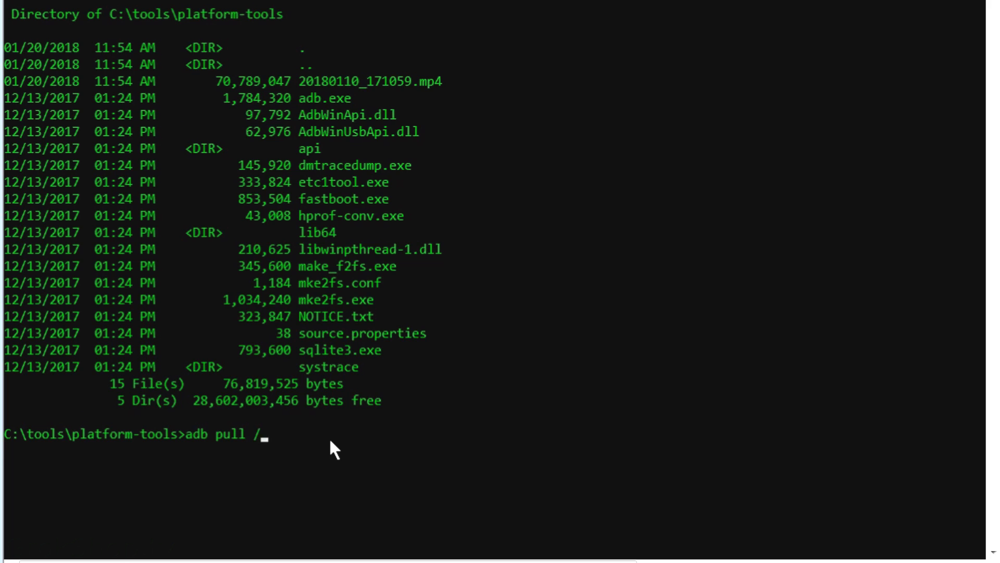
type("sdcard")
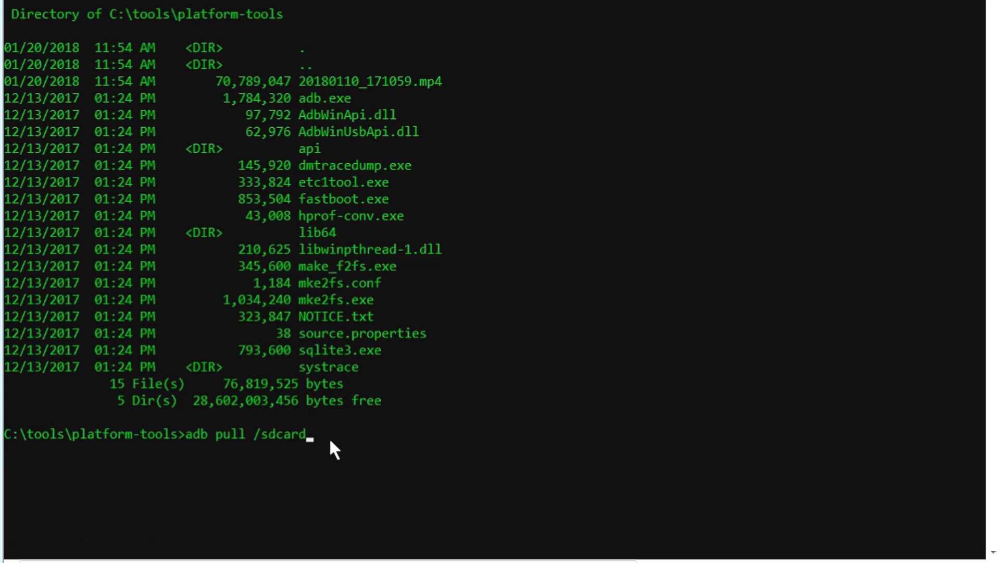
type("/DCIM")
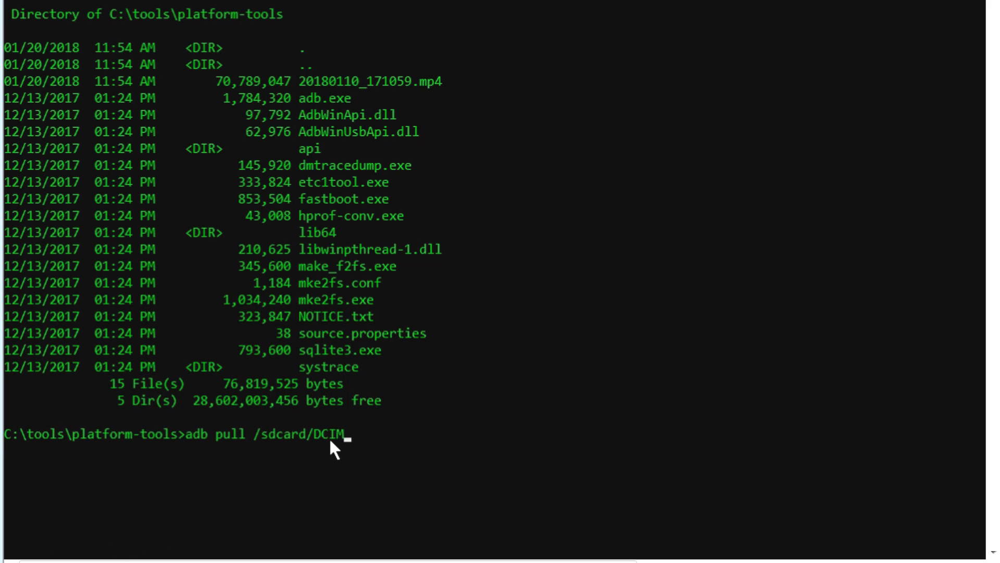
type("/")
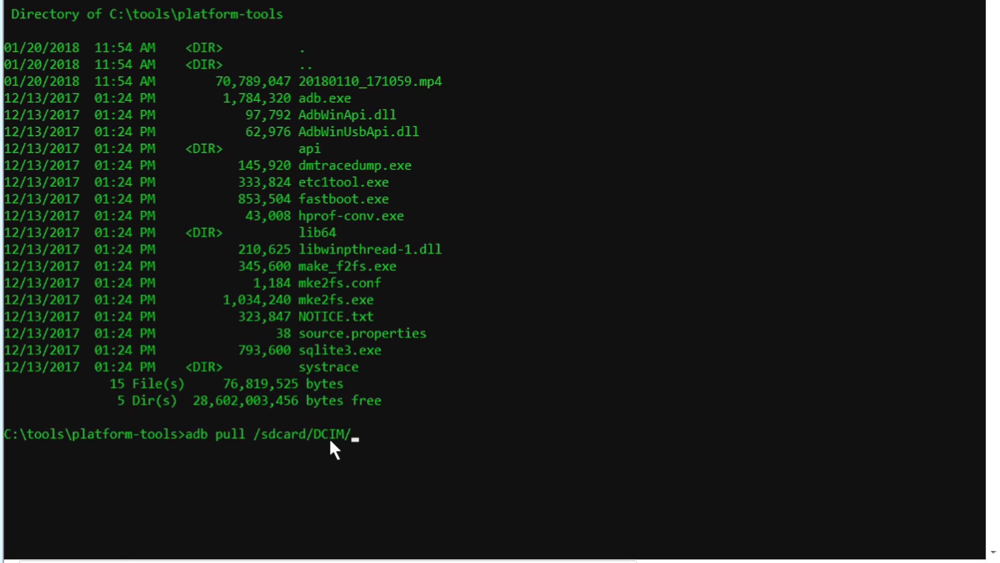
type("Camera")
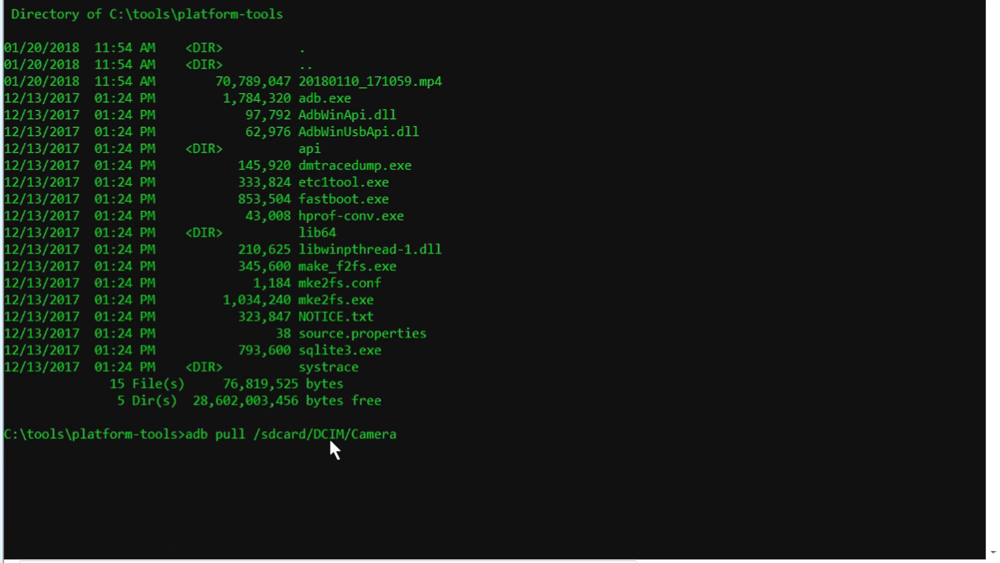
key("Enter")
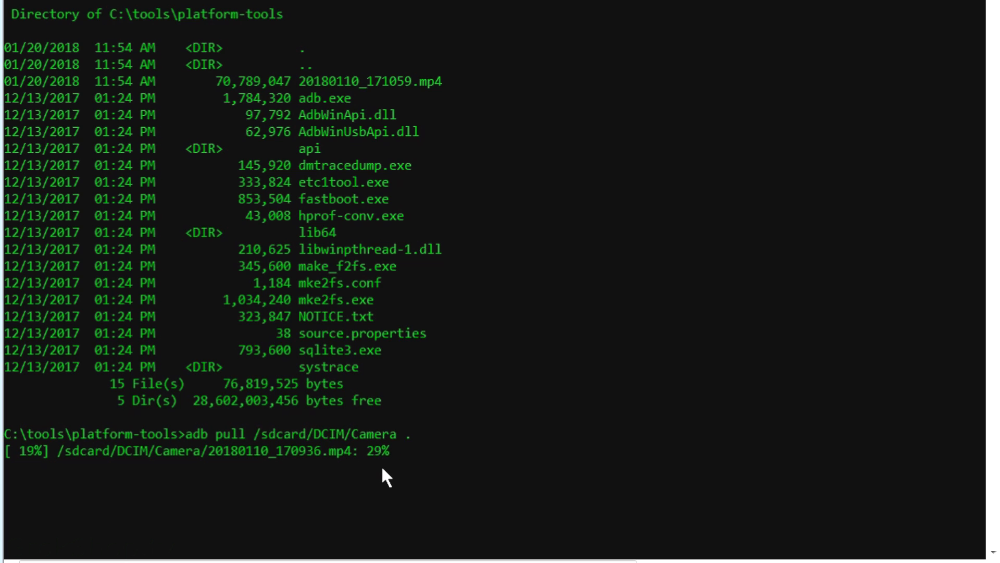
mouse_move(277, 497)
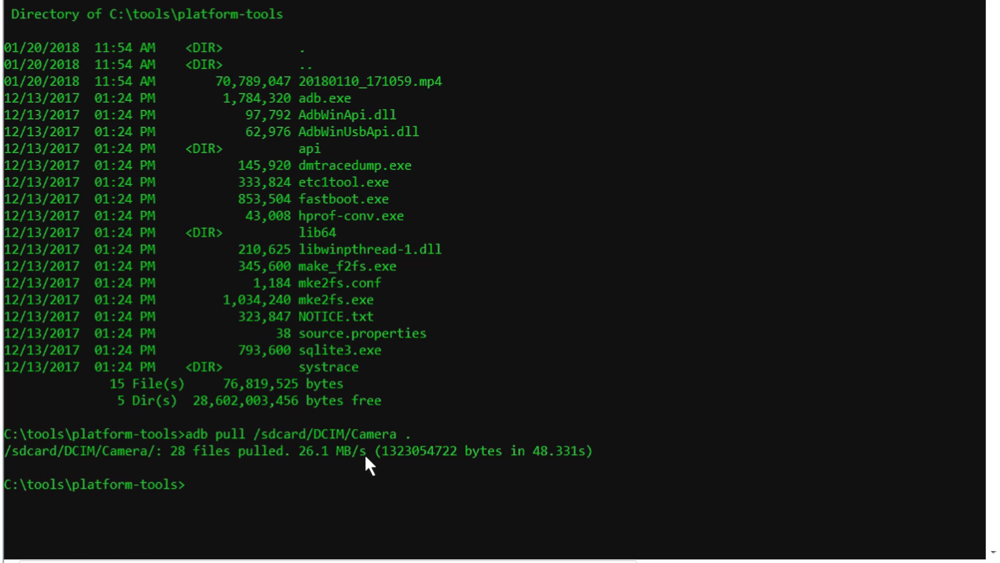
mouse_move(396, 483)
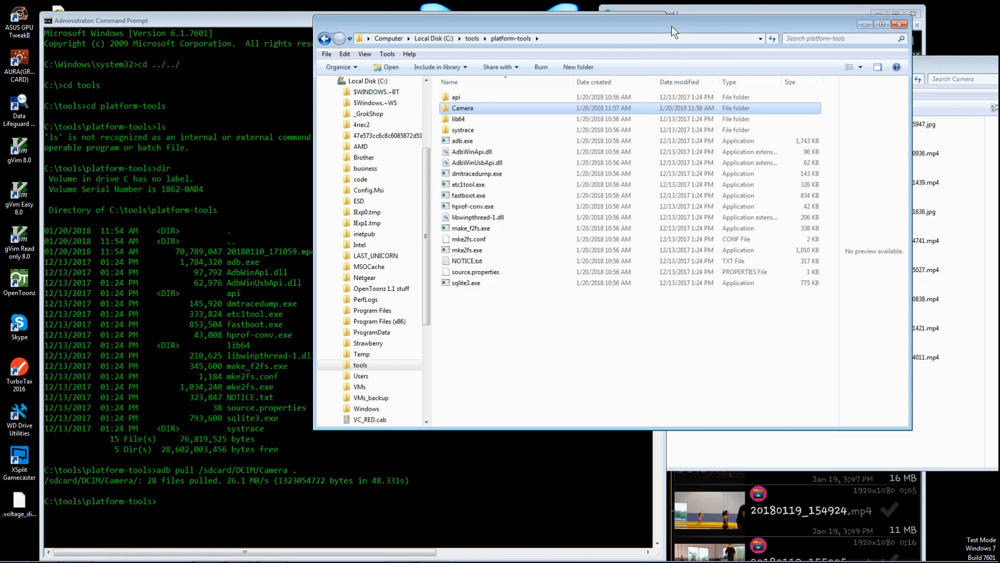
mouse_move(476, 111)
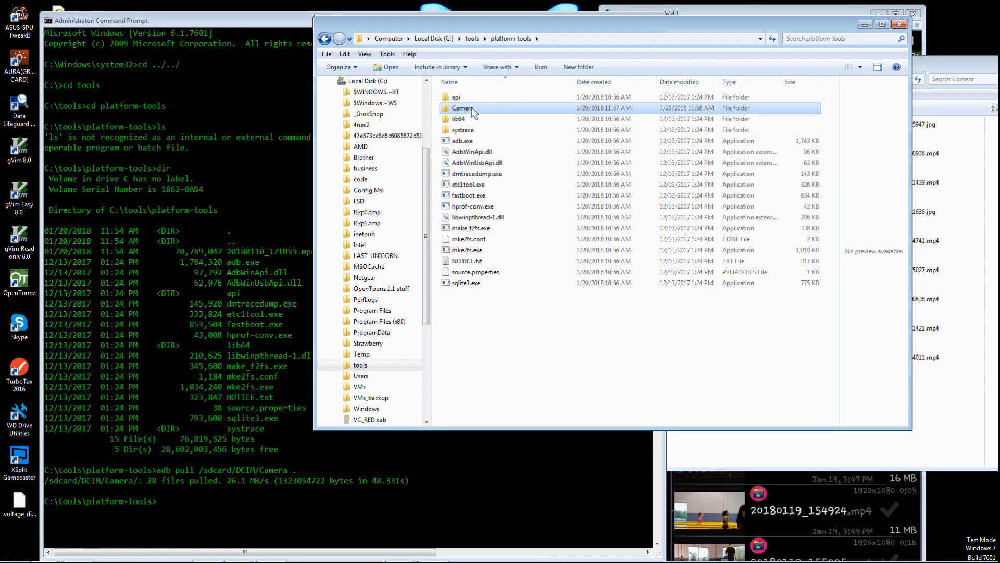
Open the pulled Camera folder and play 20180119_154741.mp4 in VLC
double_click(462, 107)
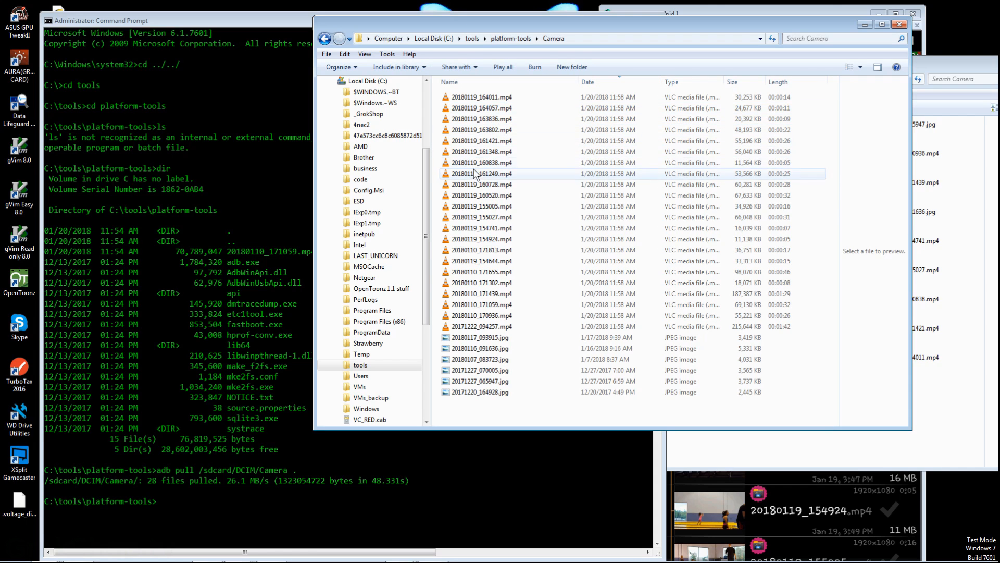
double_click(479, 227)
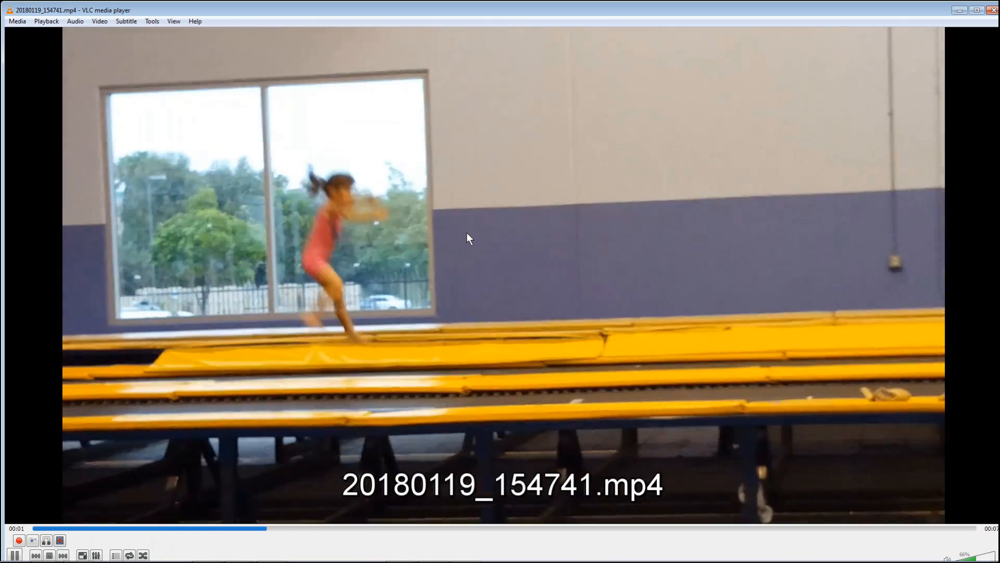